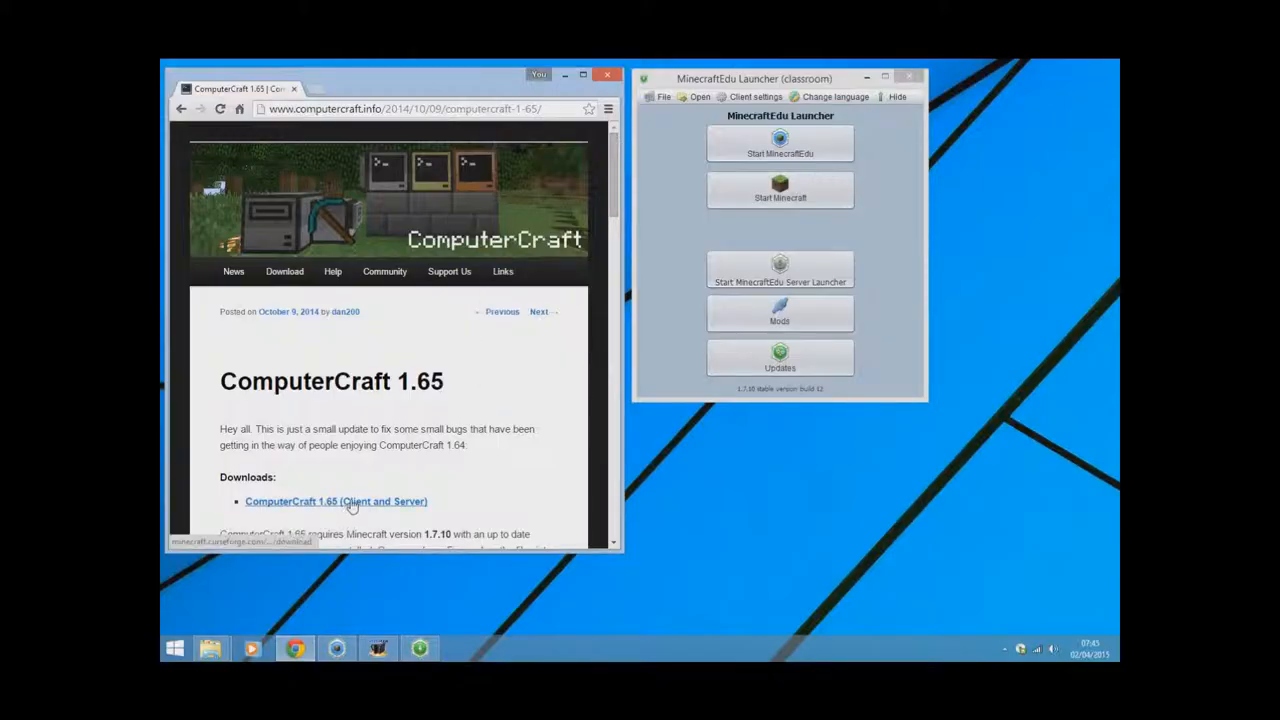
# Download the ComputerCraft 1.65 client/server jar, keep it, and confirm it appears in Downloads
pyautogui.click(335, 501)
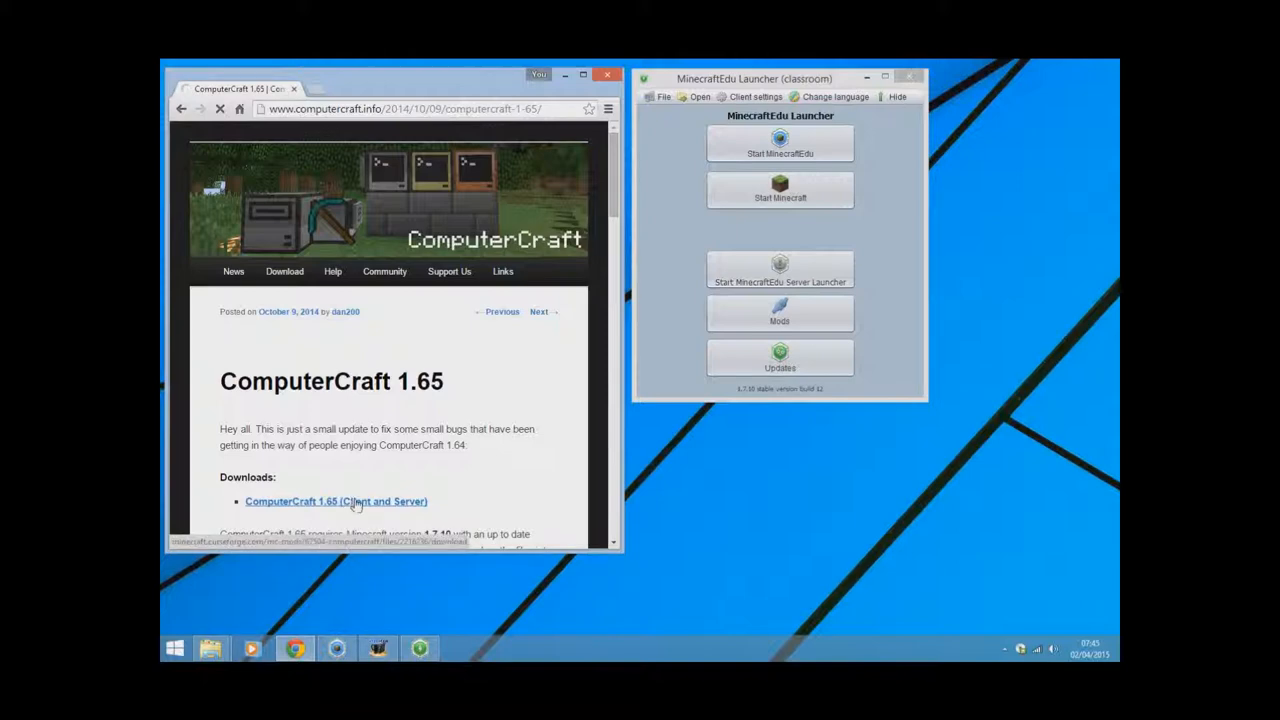
pyautogui.moveTo(563, 371)
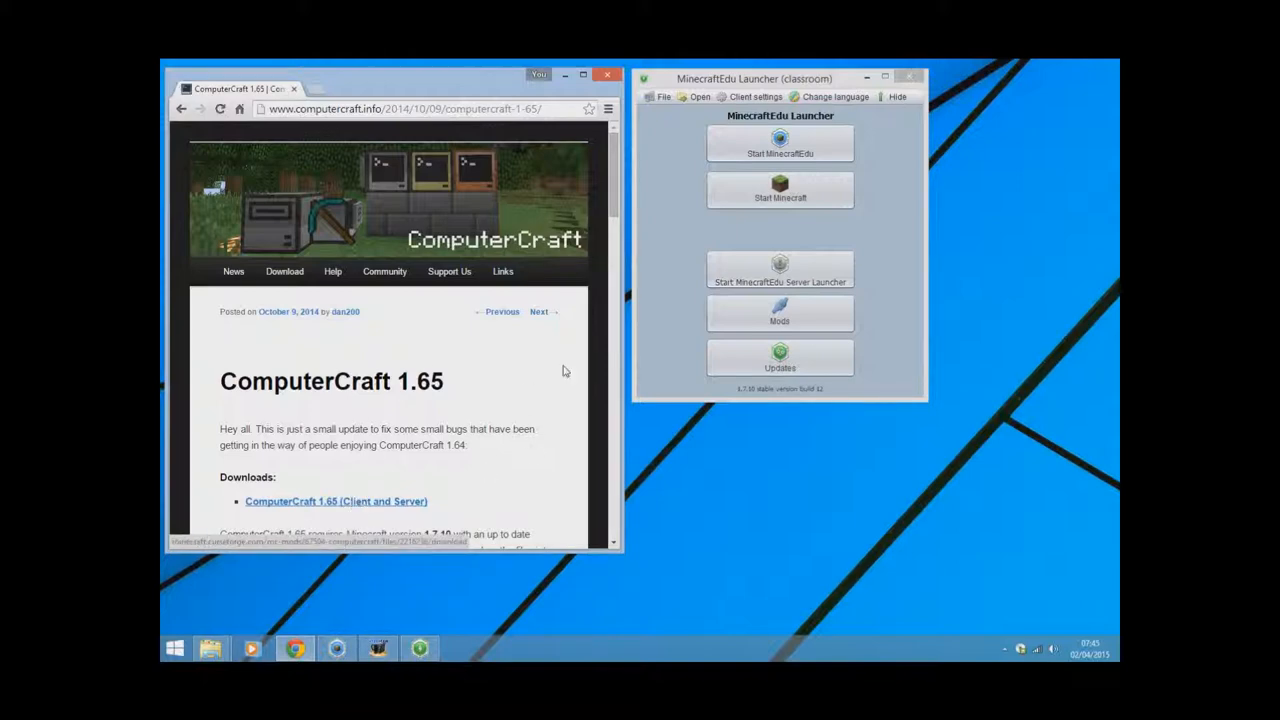
pyautogui.click(335, 501)
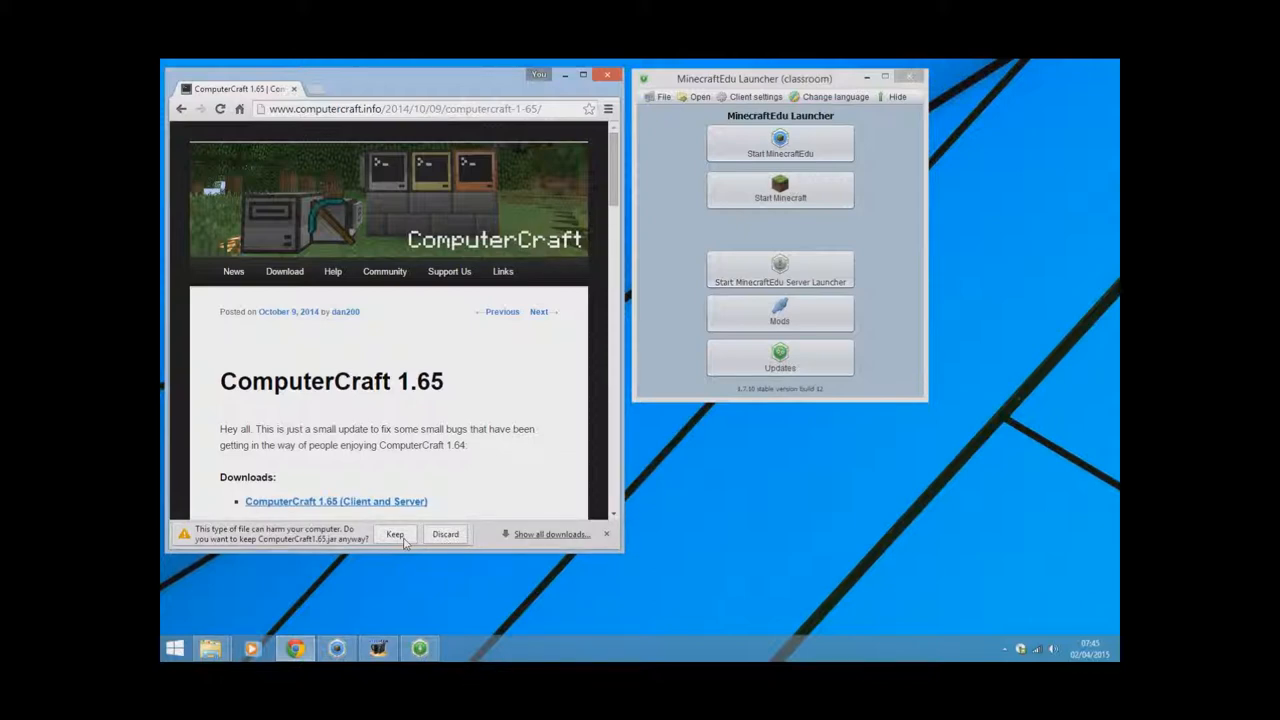
pyautogui.click(395, 533)
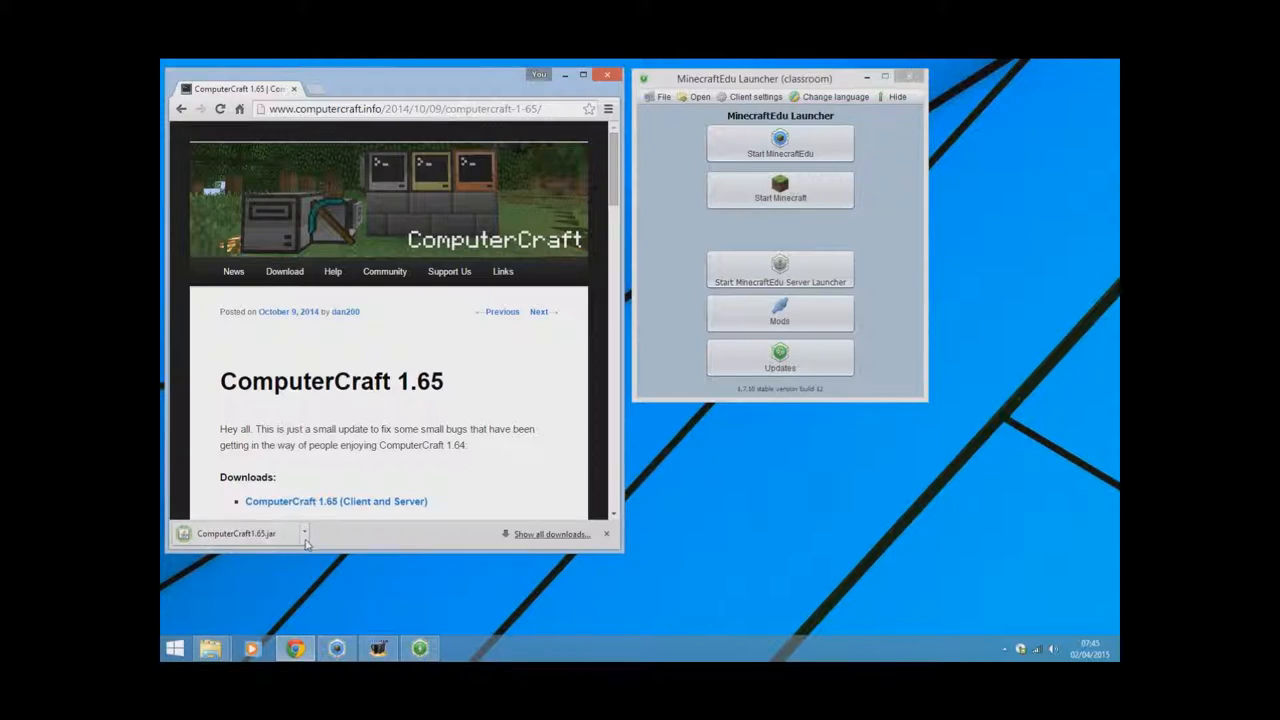
pyautogui.click(304, 533)
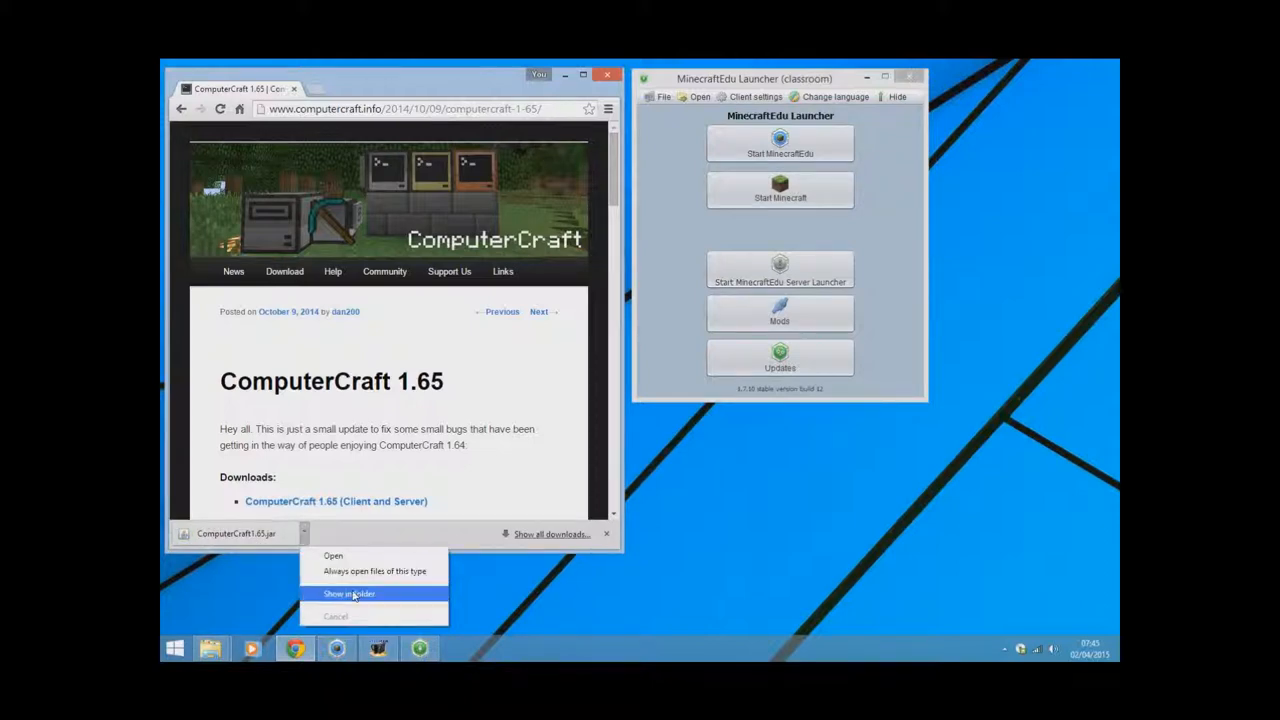
pyautogui.click(349, 594)
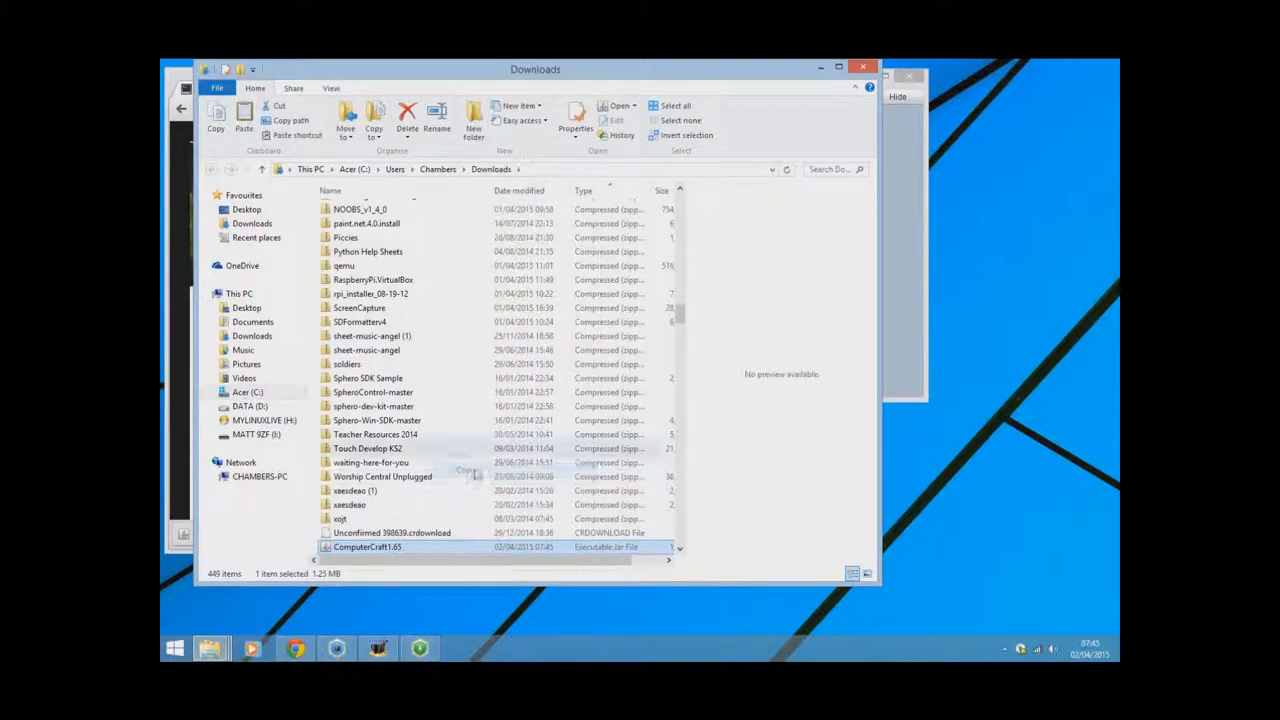
pyautogui.moveTo(821, 68)
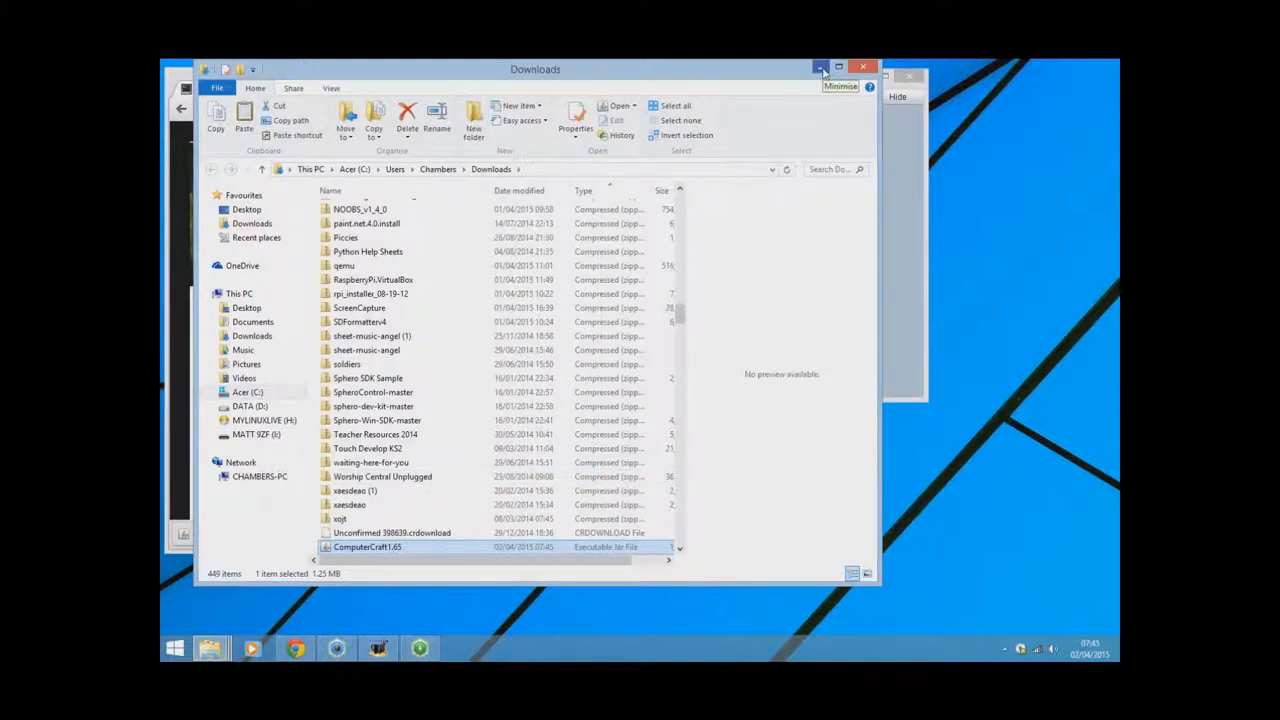
pyautogui.click(820, 67)
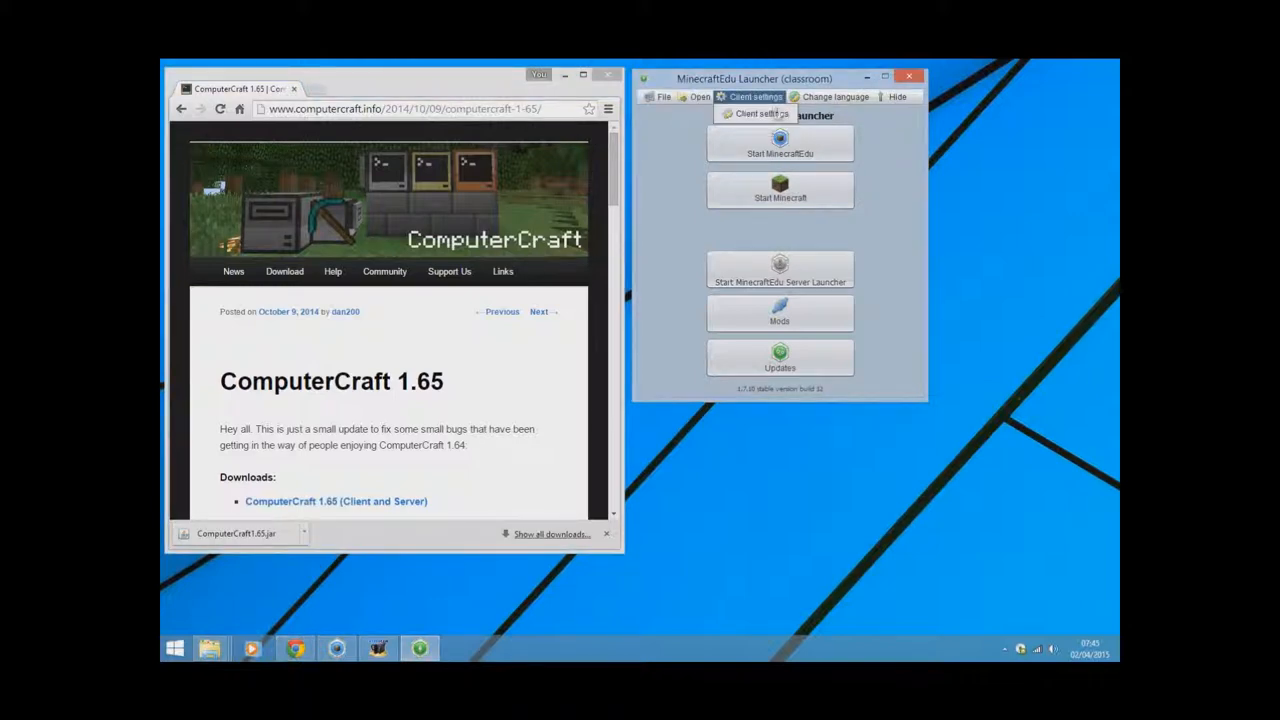
# Open the MinecraftEdu folder from the launcher's Open menu
pyautogui.click(699, 96)
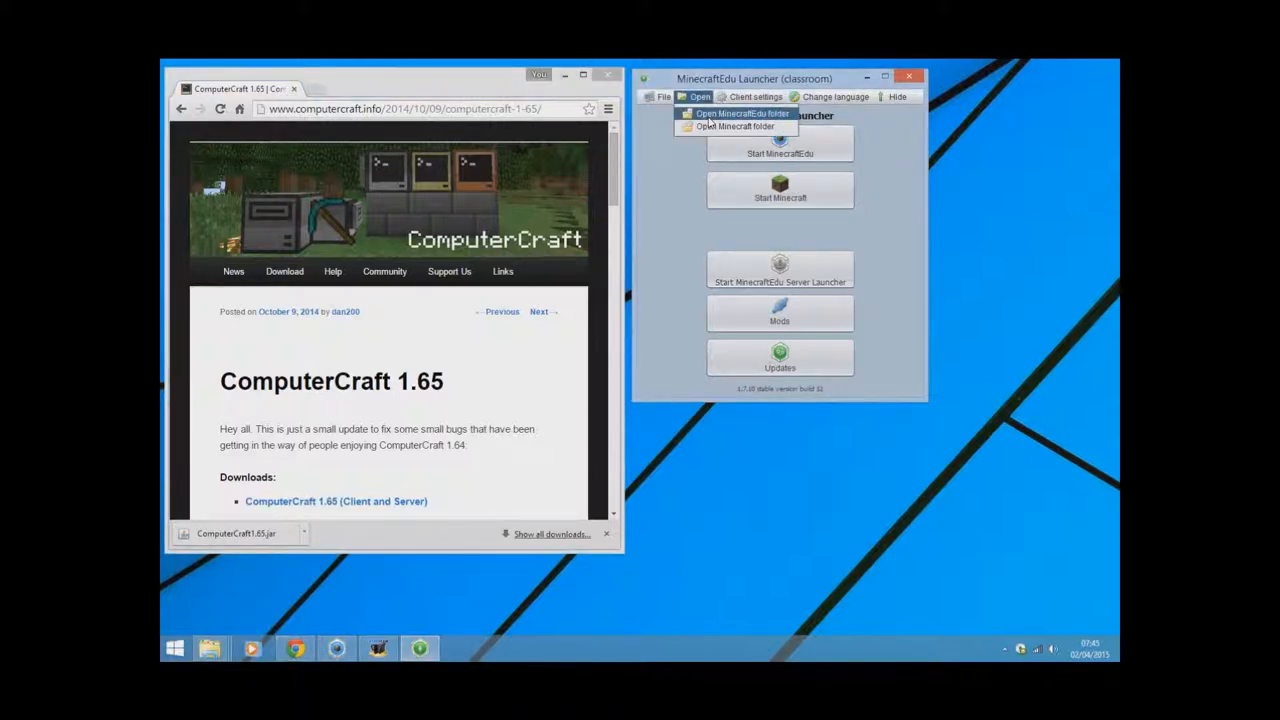
pyautogui.click(710, 120)
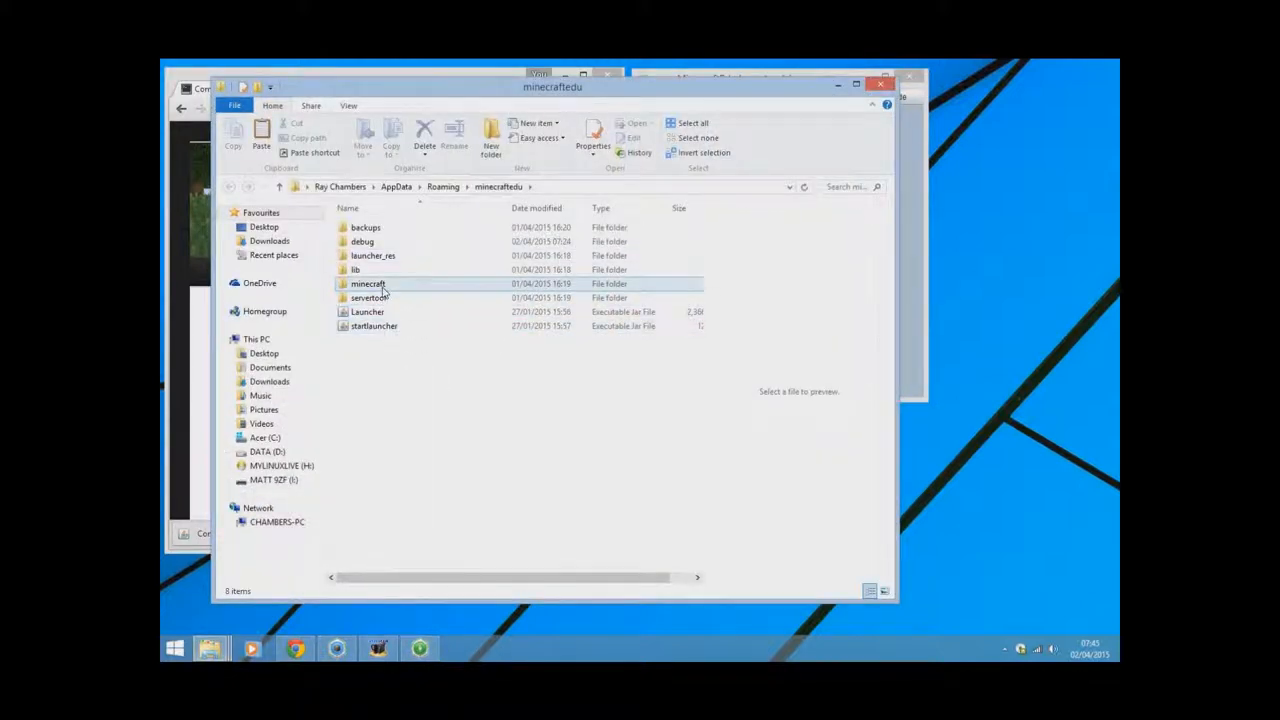
# Put ComputerCraft1.65.jar into minecraft/mods/1.7.10, then close the Explorer window
pyautogui.doubleClick(368, 283)
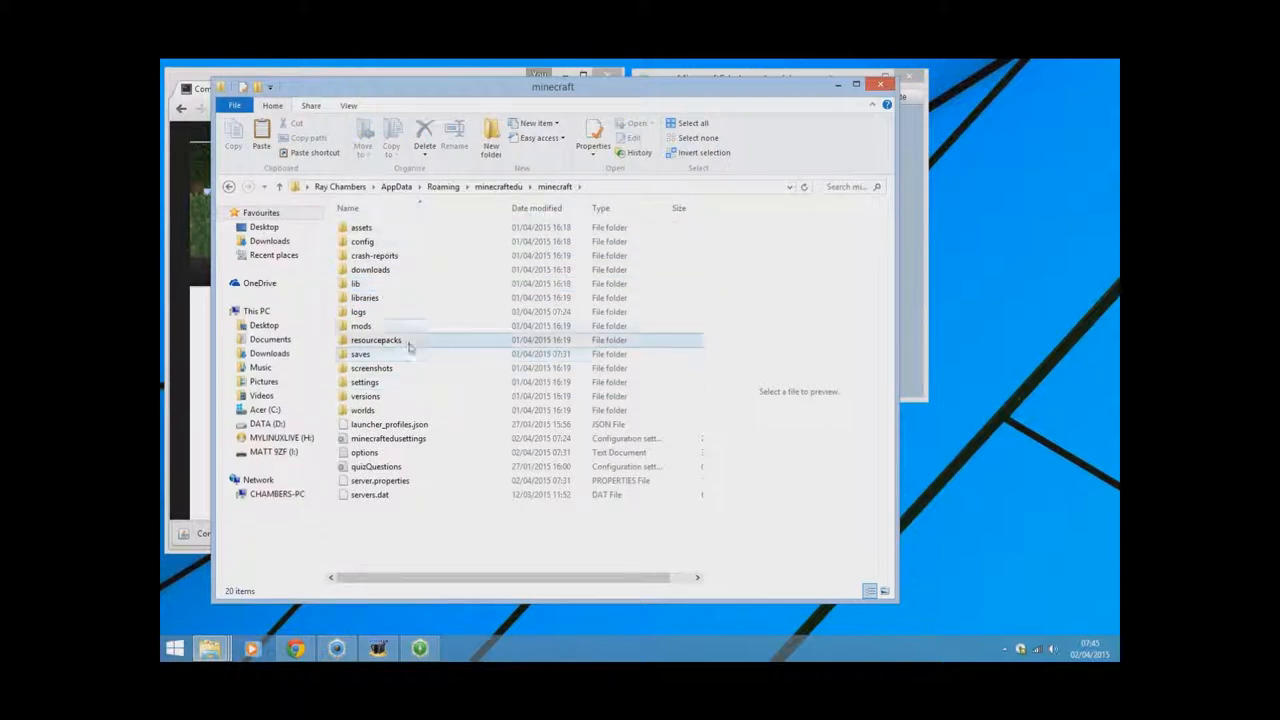
pyautogui.doubleClick(360, 325)
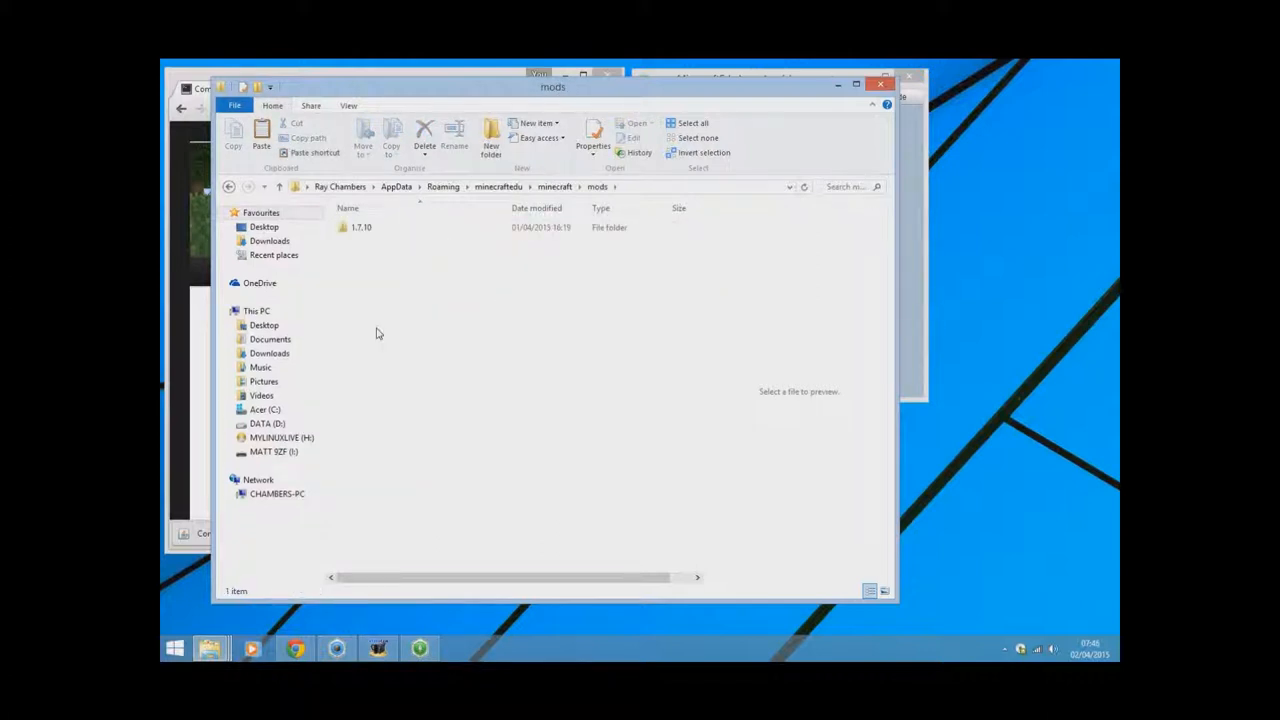
pyautogui.click(361, 227)
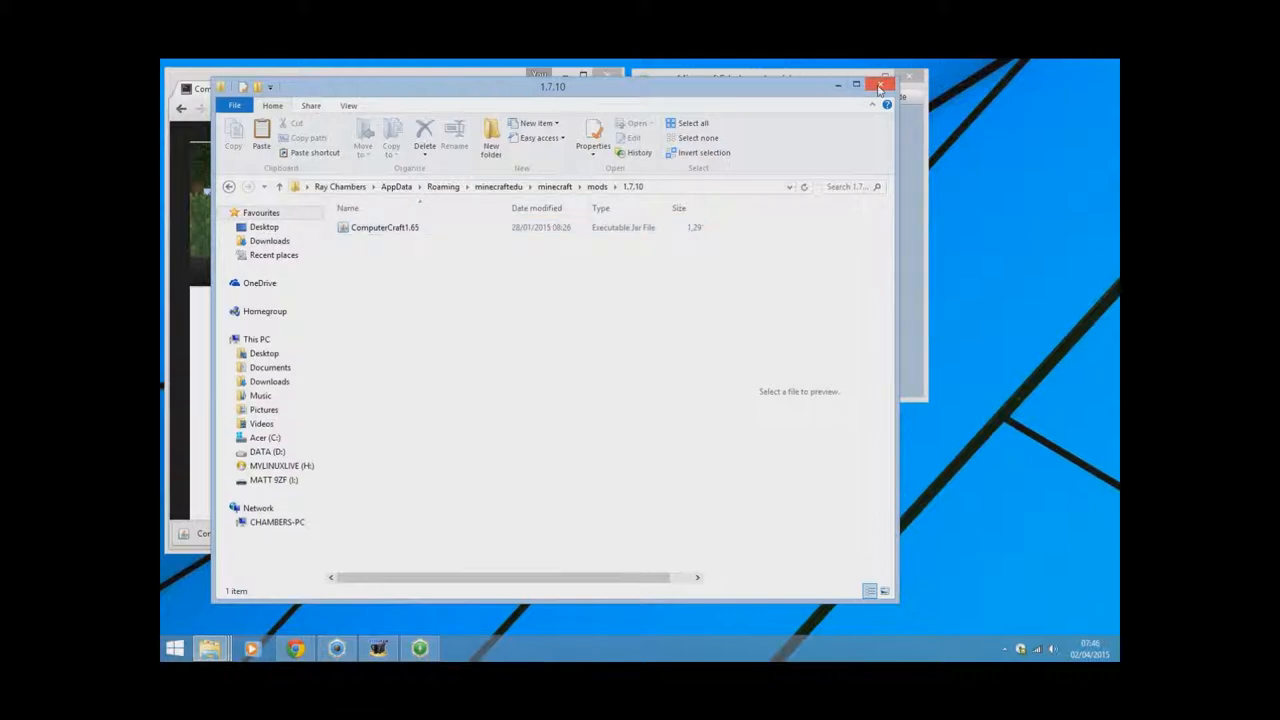
pyautogui.click(879, 85)
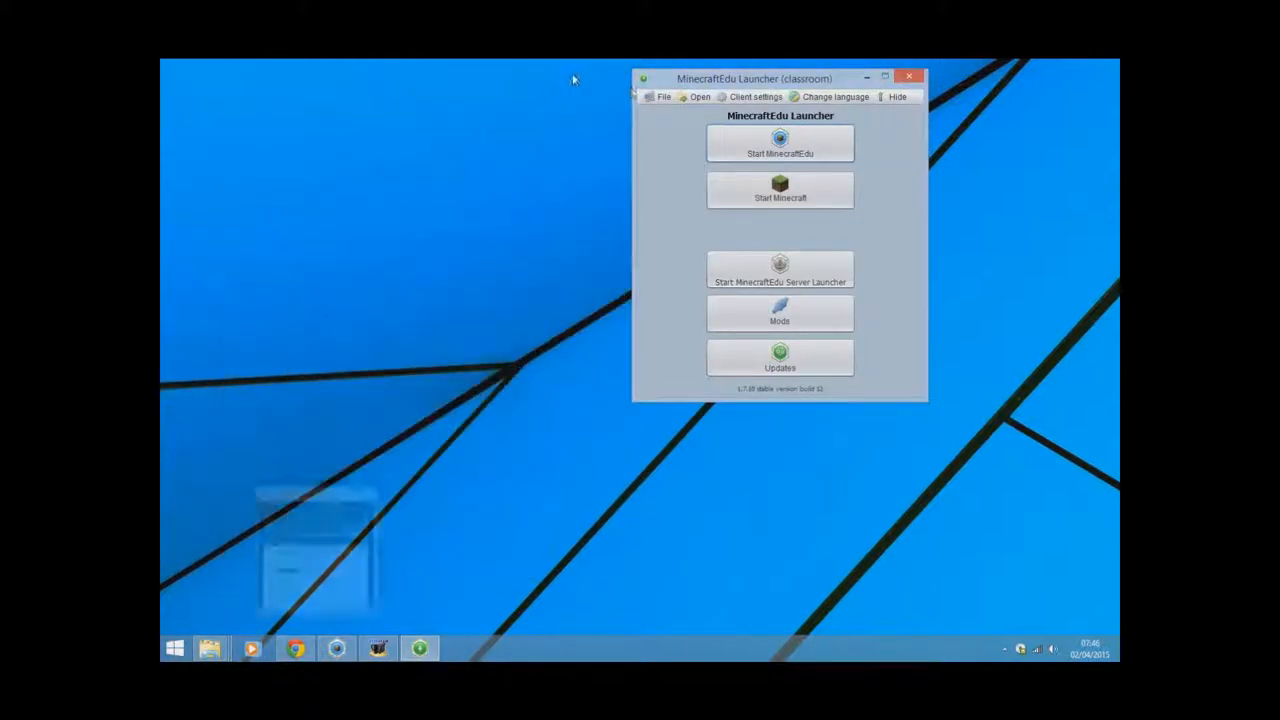
# Launch MinecraftEdu 1.7.10 classroom using the MinecraftEdu login mode
pyautogui.click(779, 143)
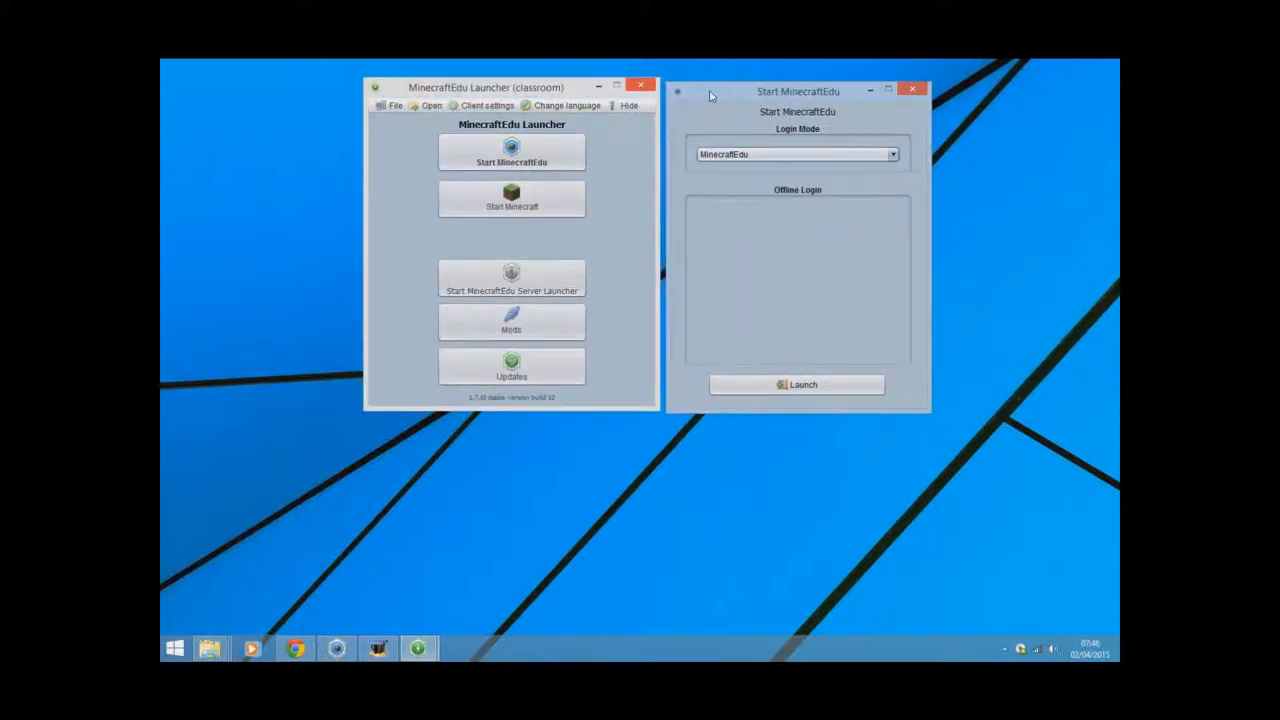
pyautogui.click(628, 105)
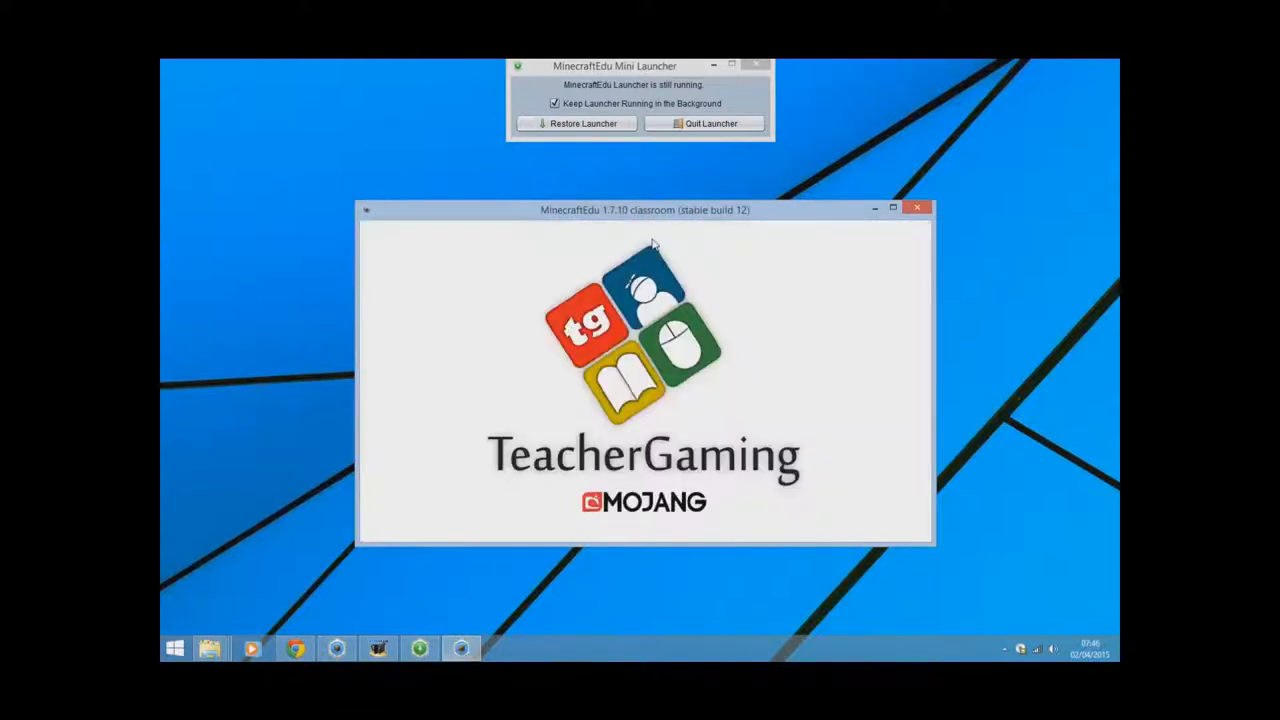
pyautogui.moveTo(765, 320)
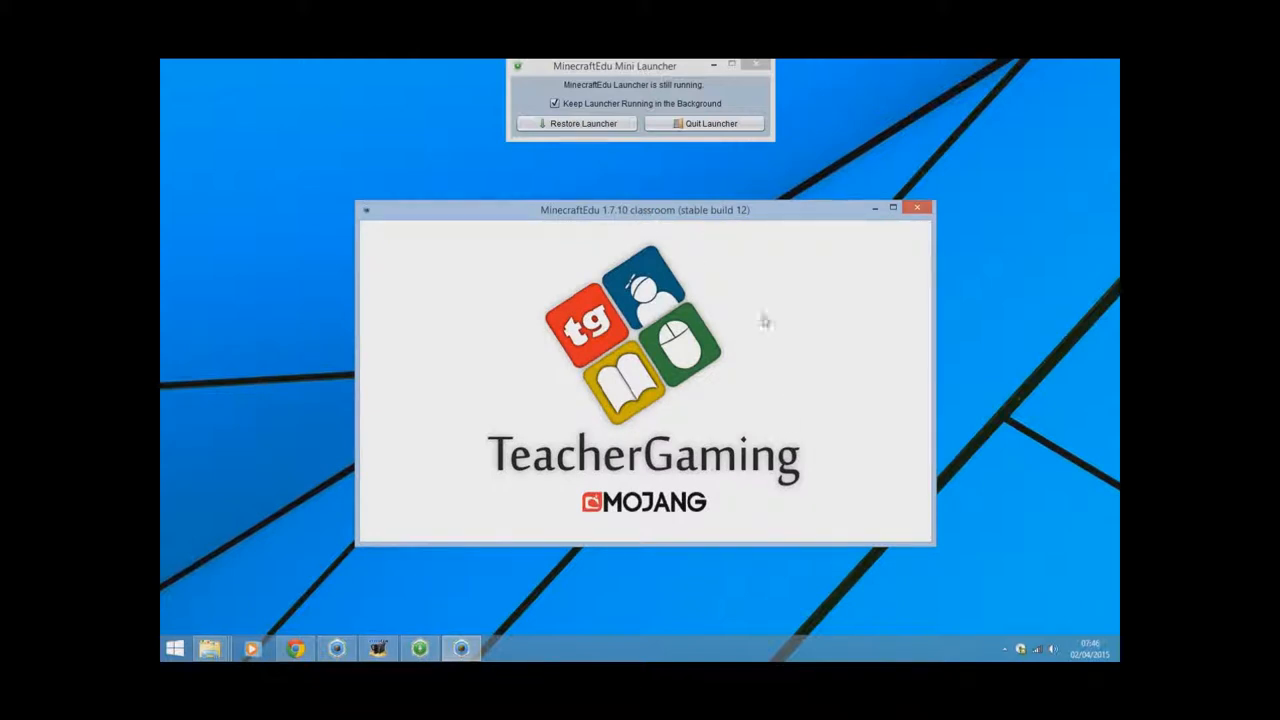
pyautogui.moveTo(646, 216)
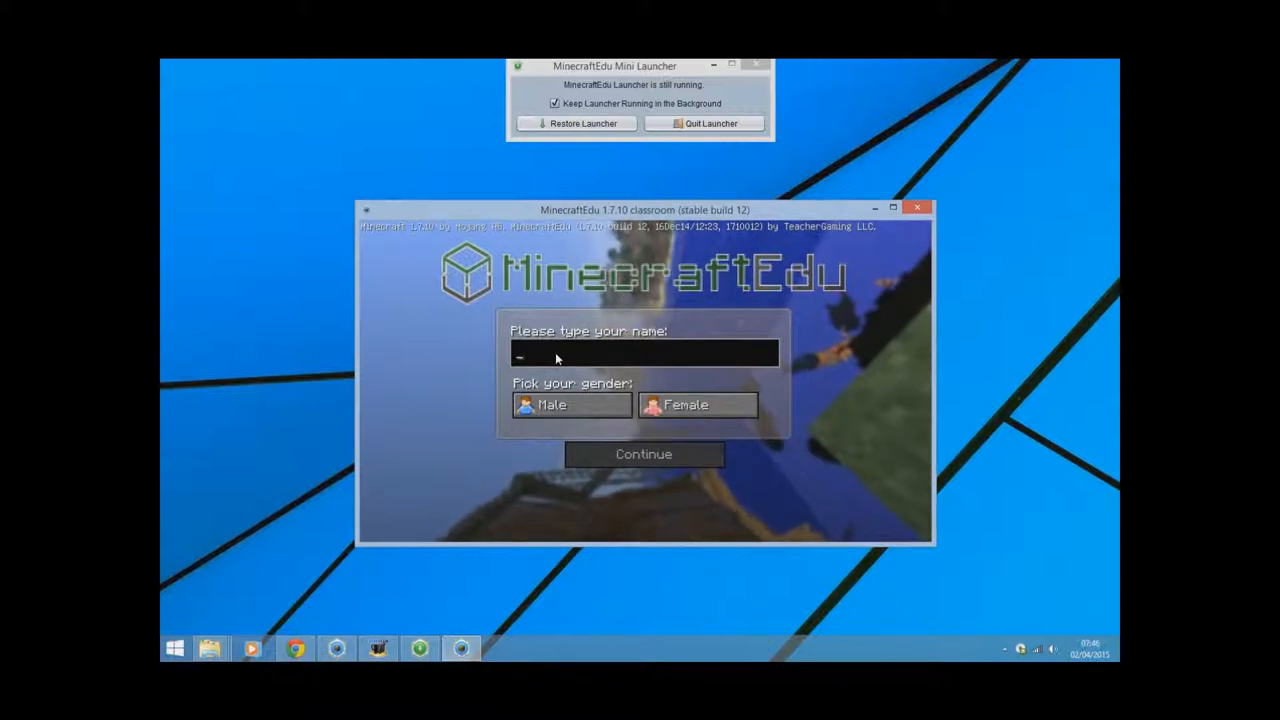
# Enter player name MrChambers, then check the Mods list shows ComputerCraft 1.65
pyautogui.write('MrChambers')
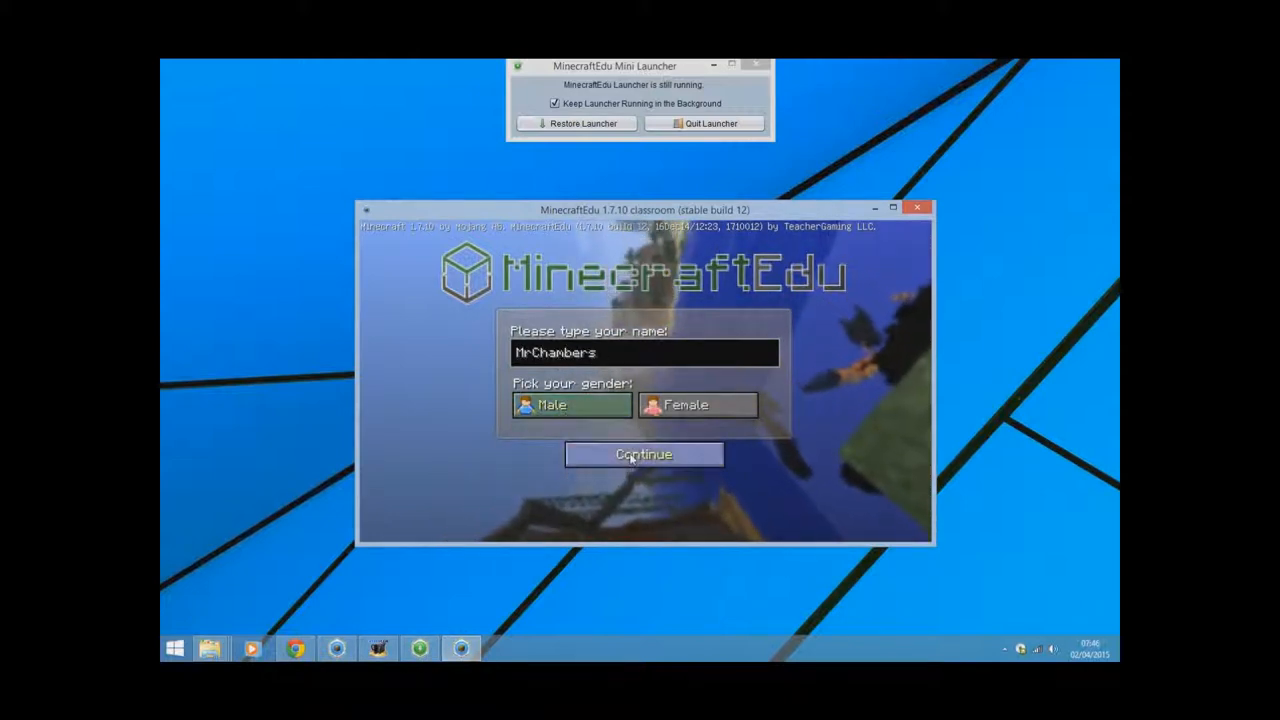
pyautogui.click(643, 454)
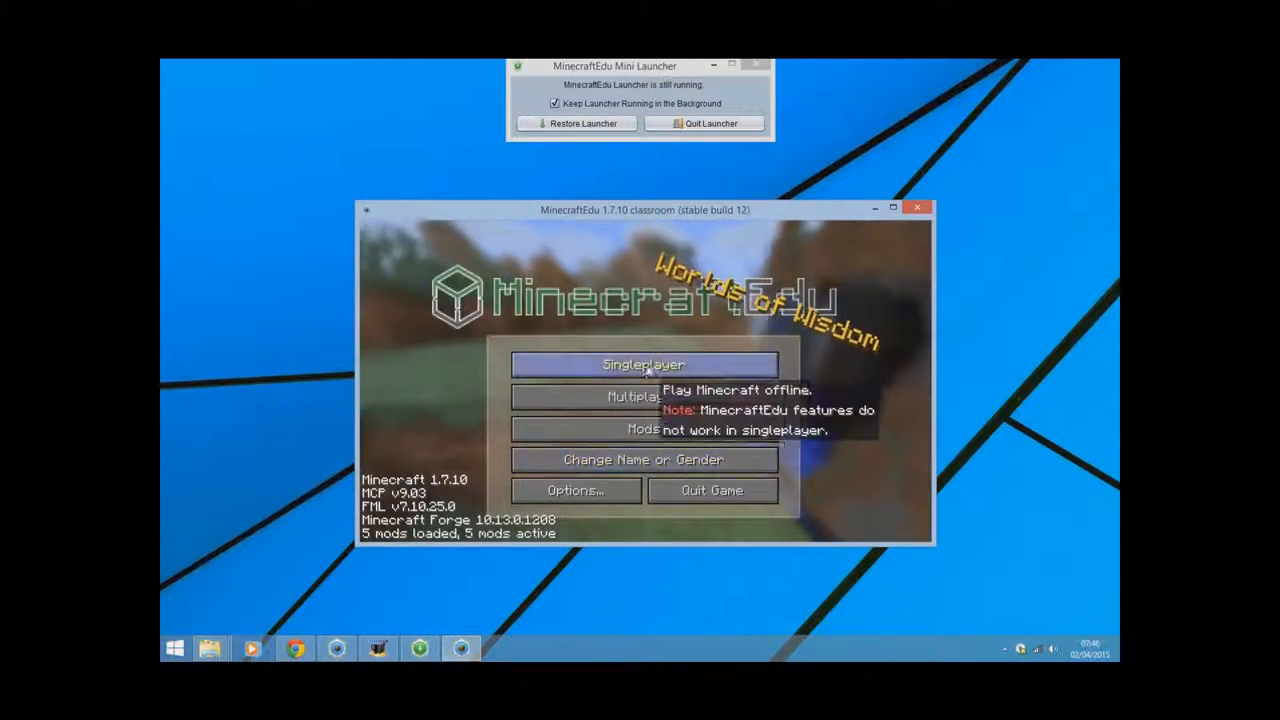
pyautogui.click(643, 429)
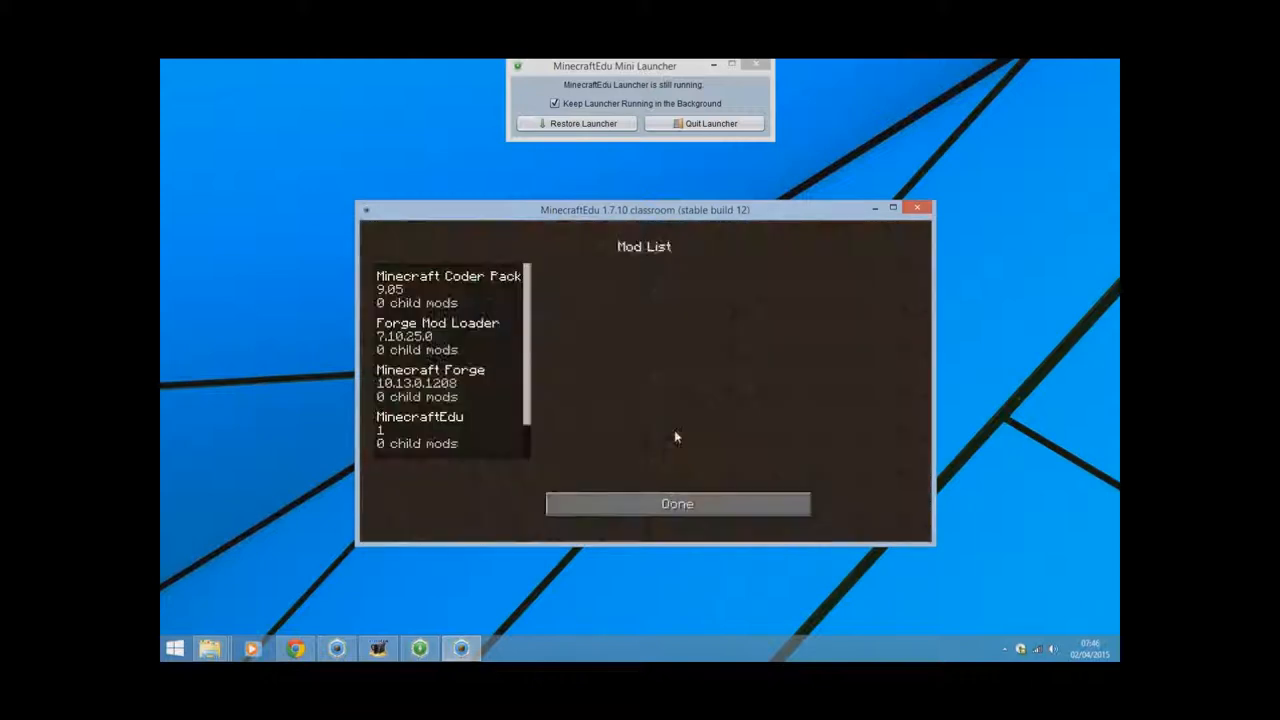
pyautogui.scroll(-3)
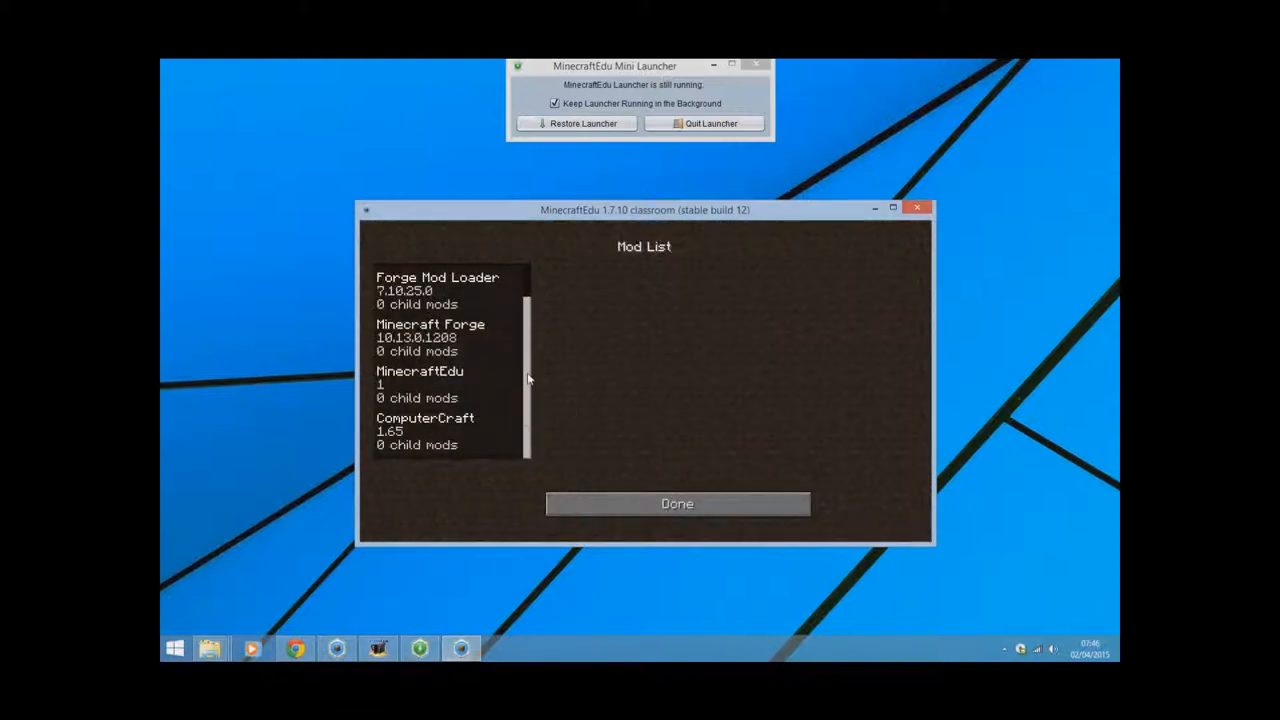
pyautogui.moveTo(410, 425)
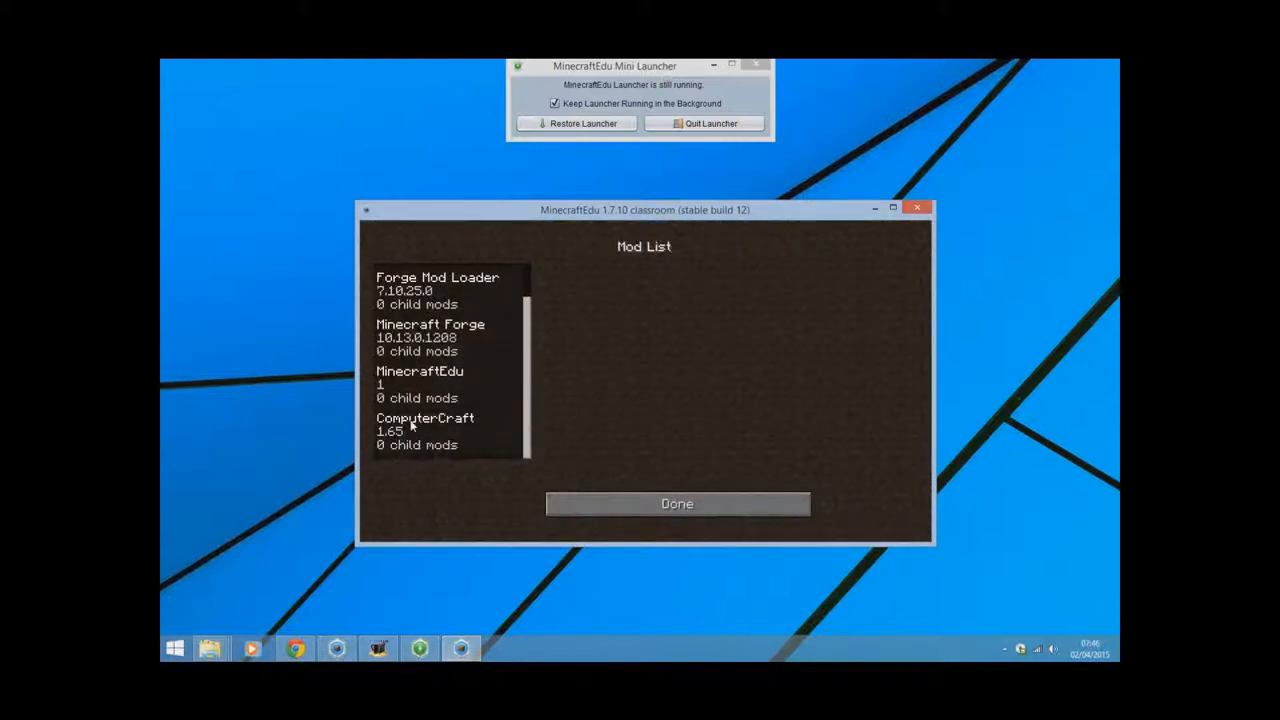
pyautogui.click(677, 503)
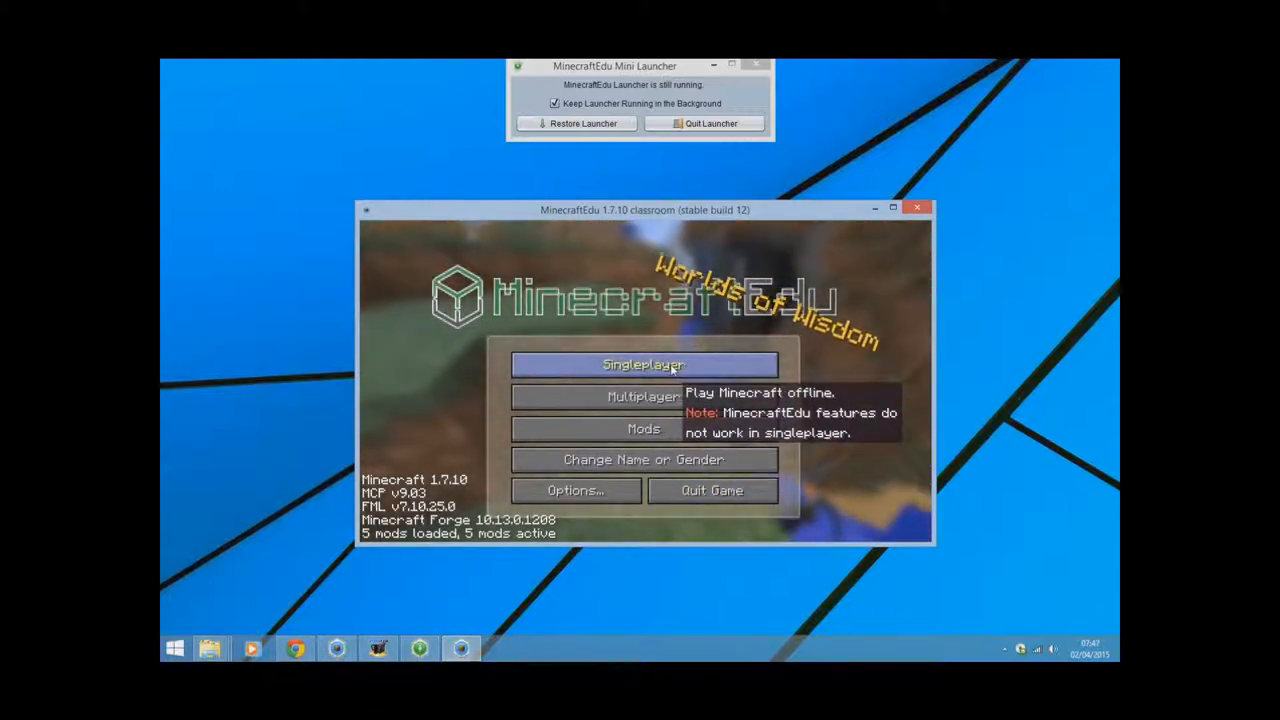
# Create and enter a creative Superflat single-player world named Lesson1-Setup
pyautogui.click(643, 364)
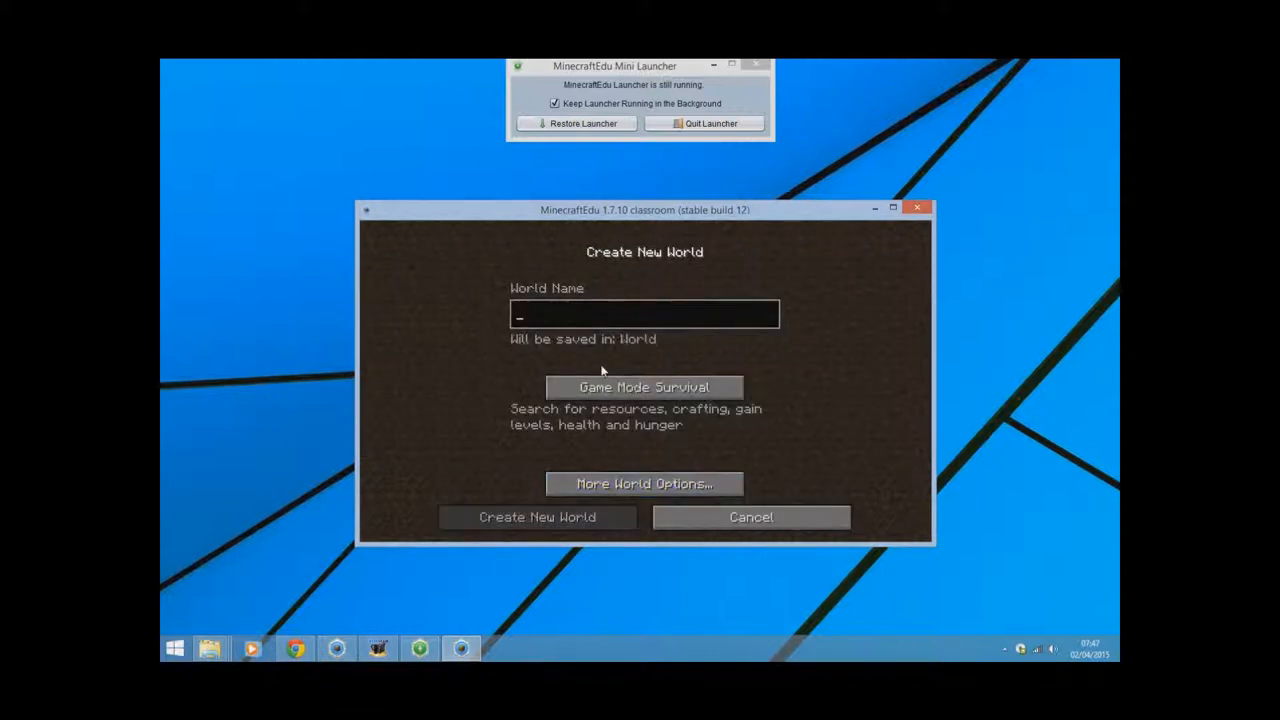
pyautogui.write('Lesson1-5e')
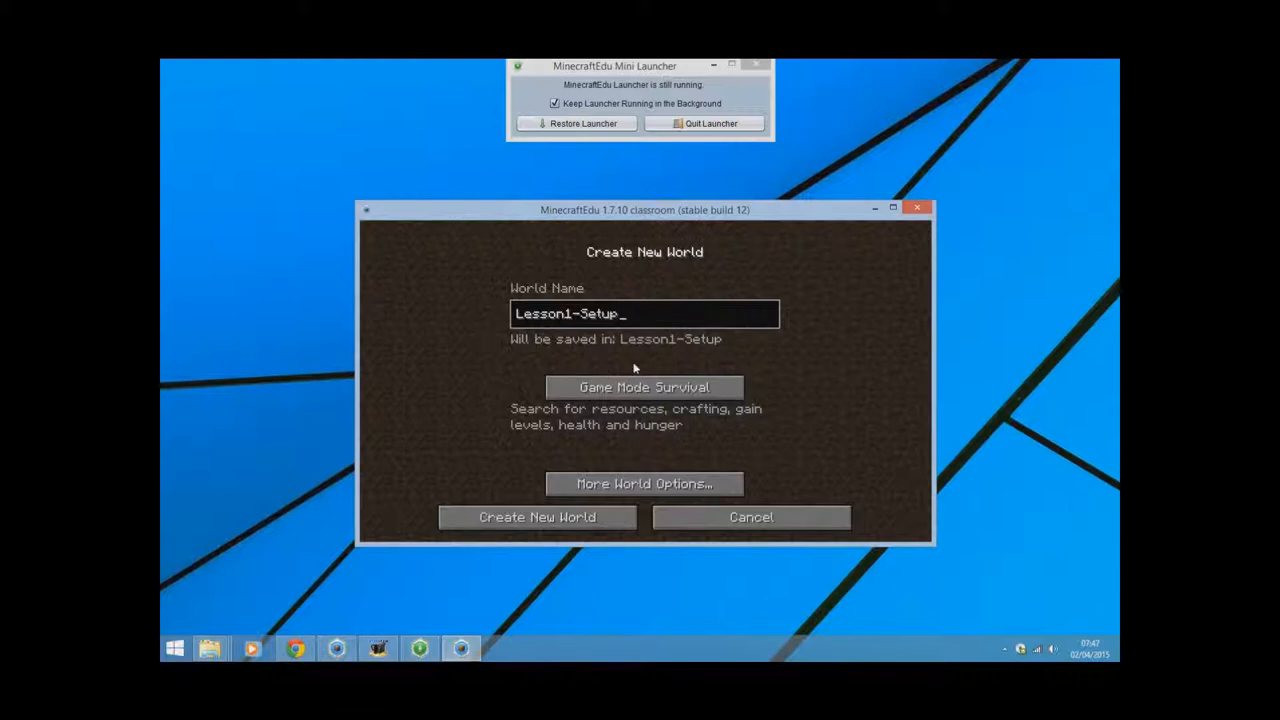
pyautogui.click(644, 483)
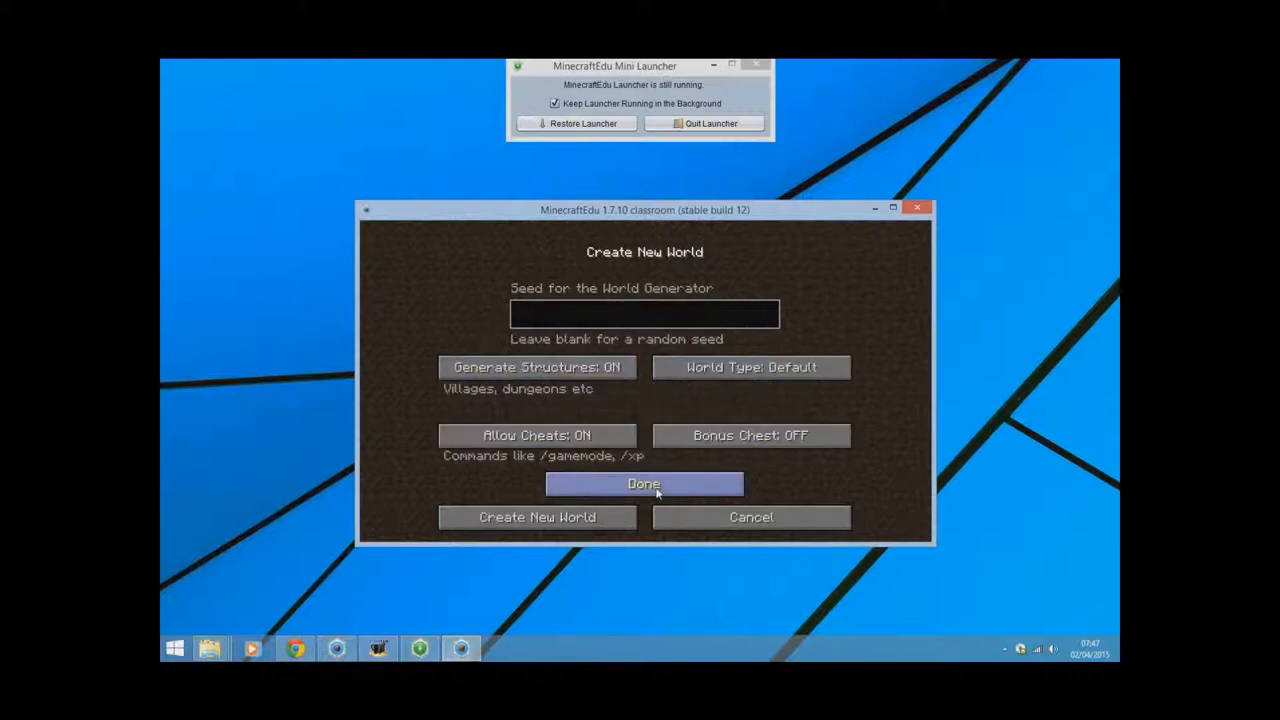
pyautogui.click(751, 367)
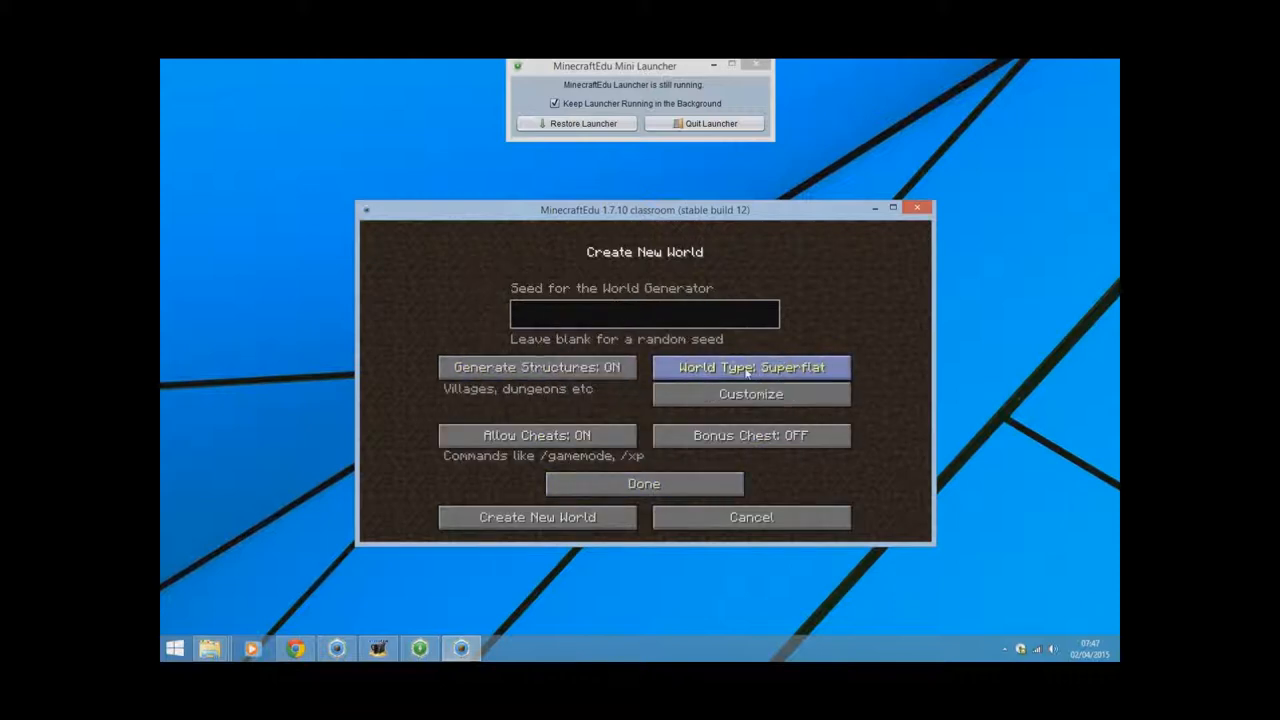
pyautogui.click(644, 483)
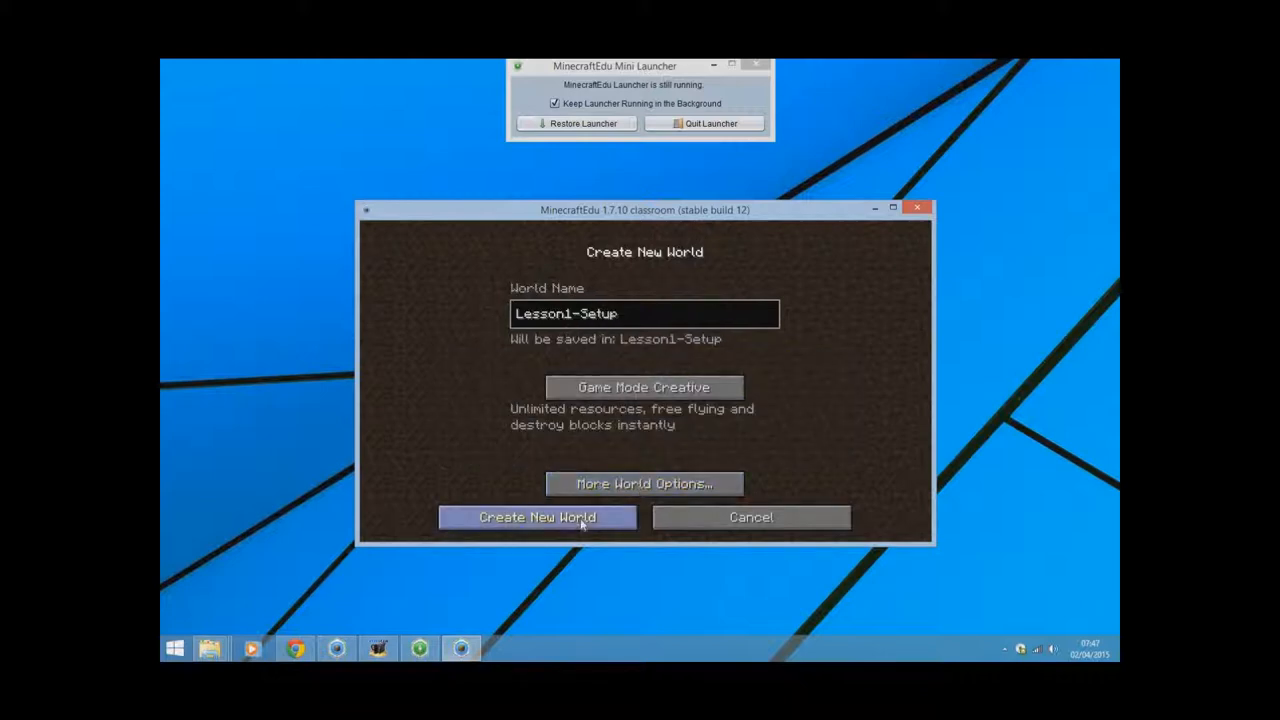
pyautogui.click(537, 517)
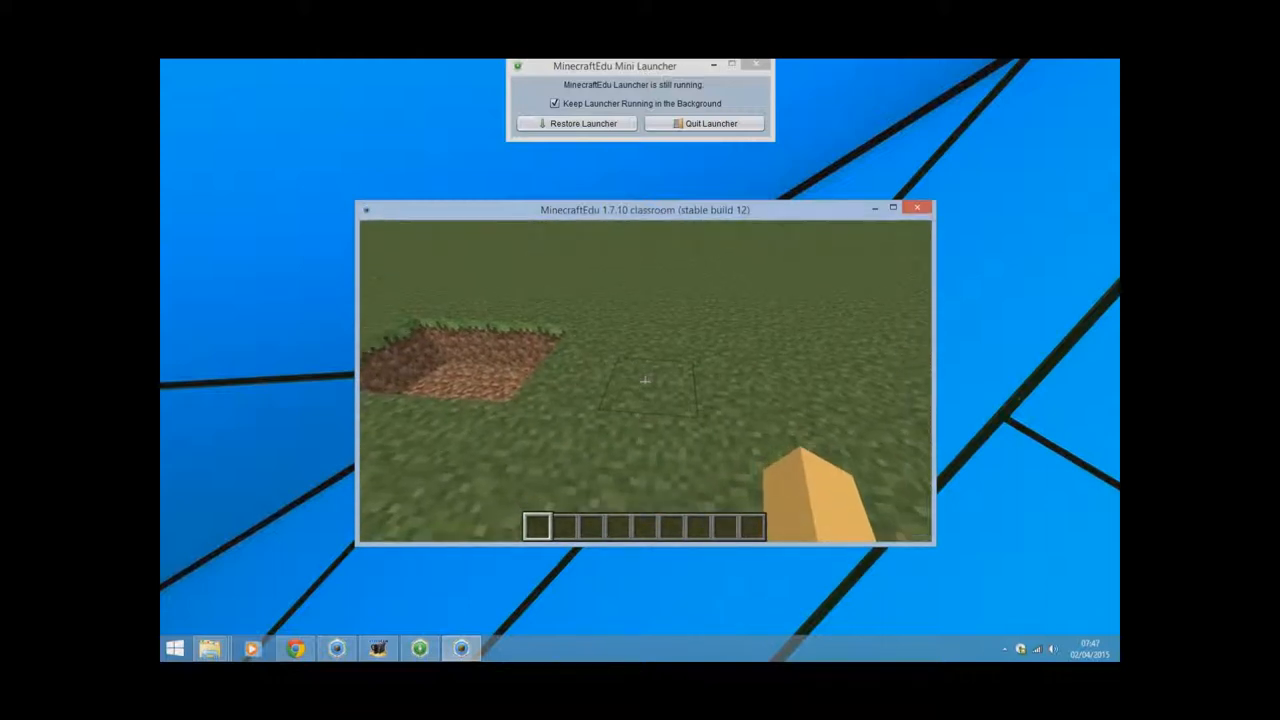
# Find a computer in creative item search, place it, and open its CraftOS terminal
pyautogui.press('e')
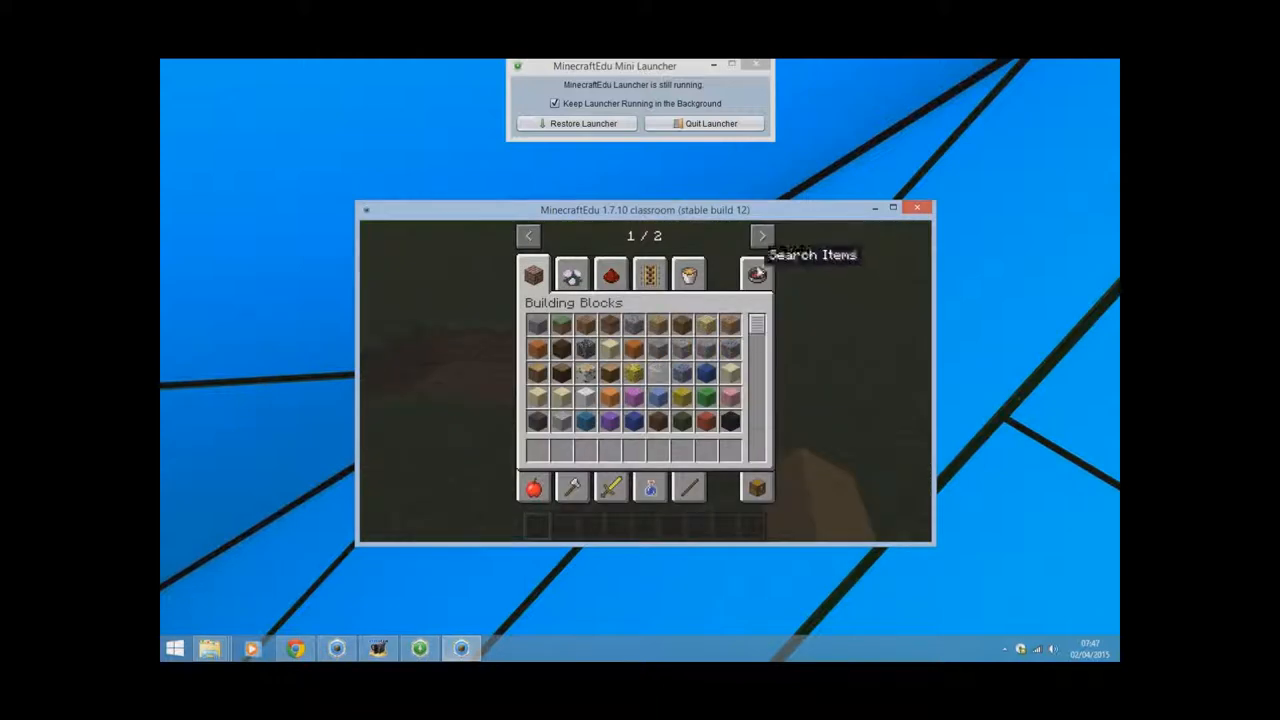
pyautogui.click(757, 274)
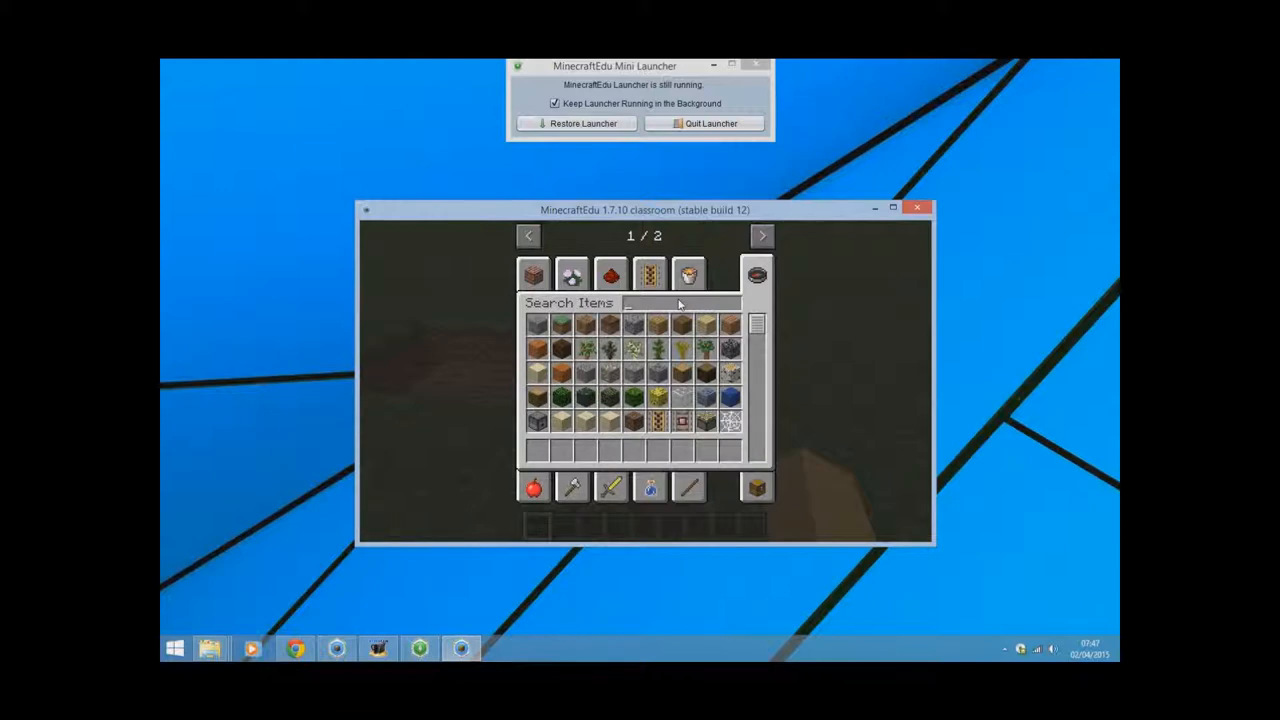
pyautogui.write('computer')
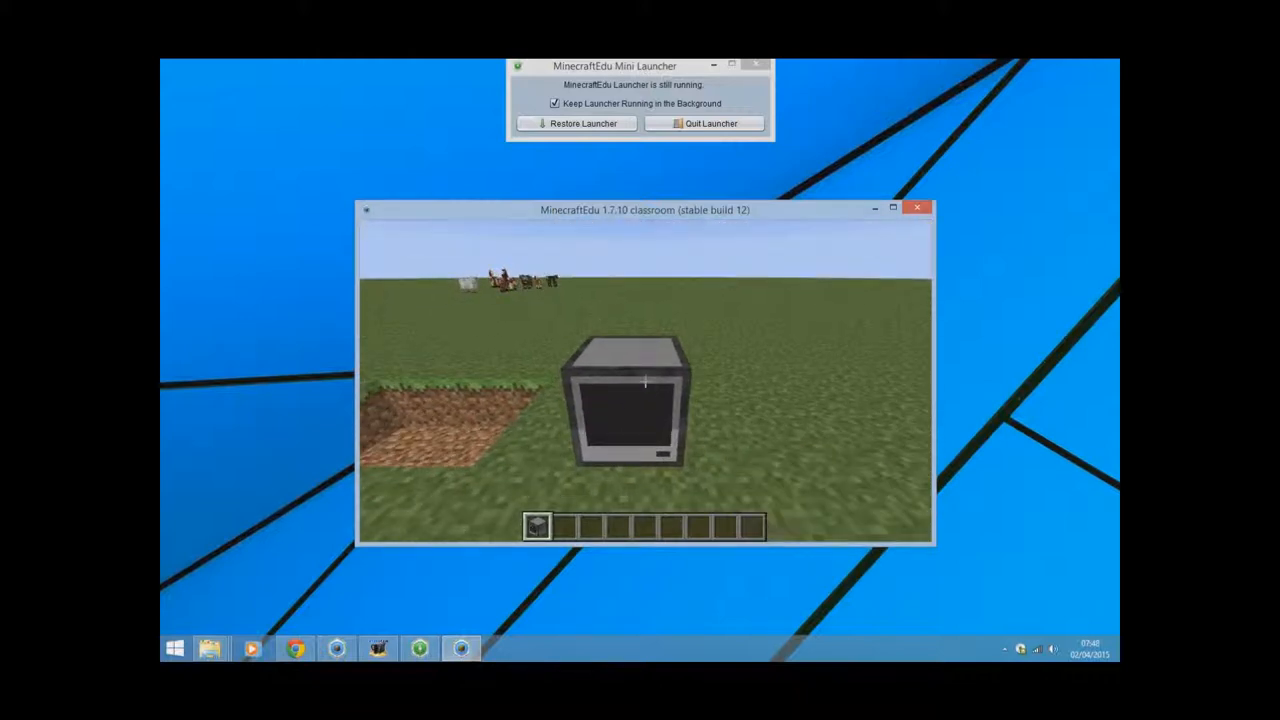
pyautogui.rightClick(625, 400)
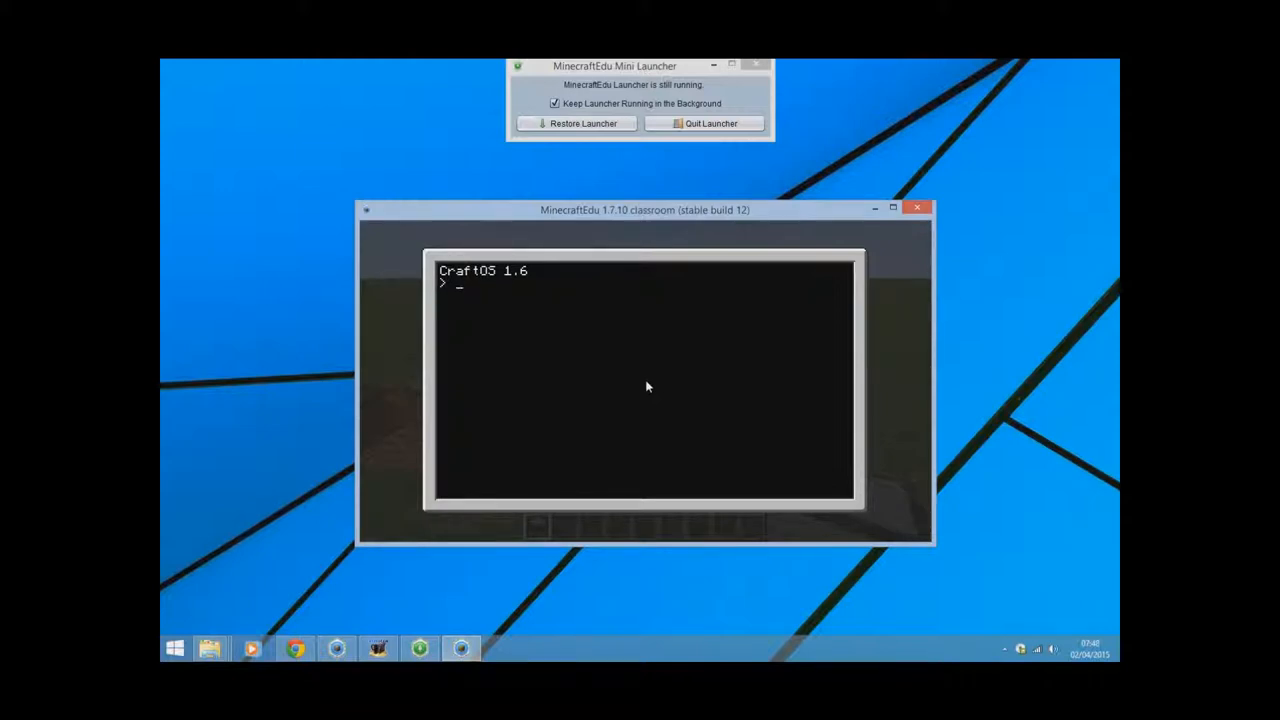
# Open 'edit hello' and write print("Hello, World!") in the editor
pyautogui.write('edi')
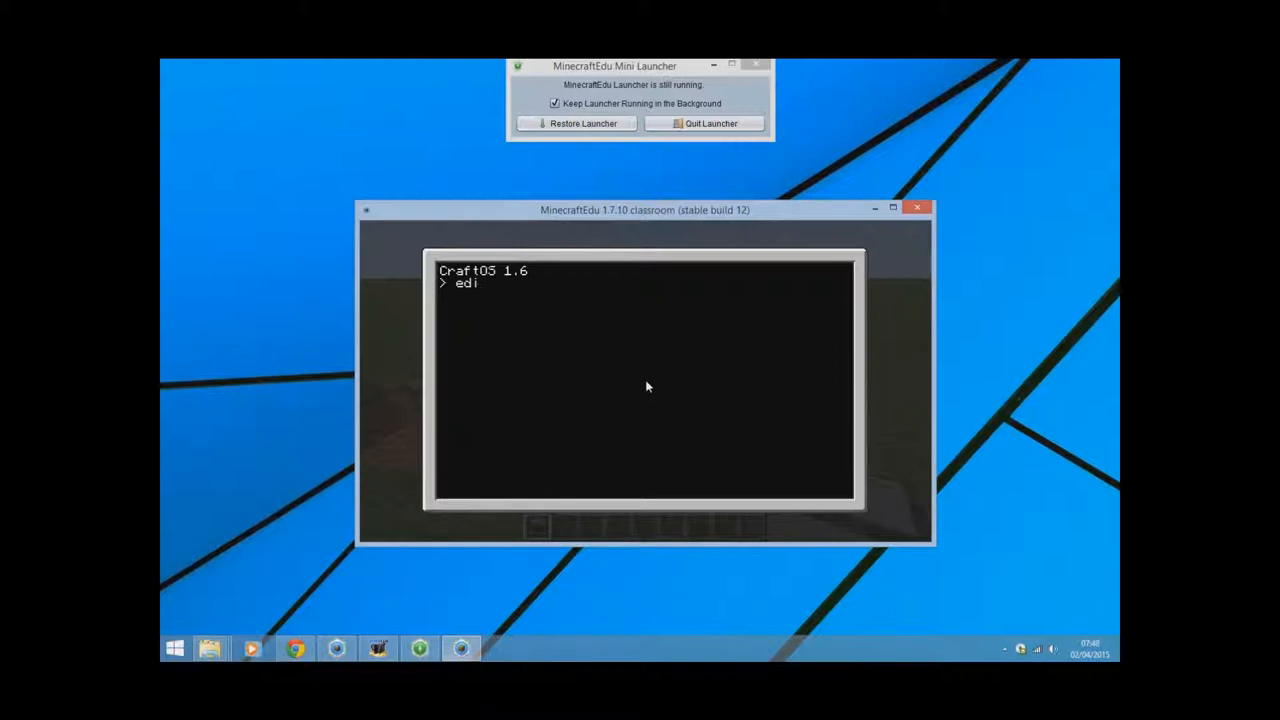
pyautogui.write('t hello')
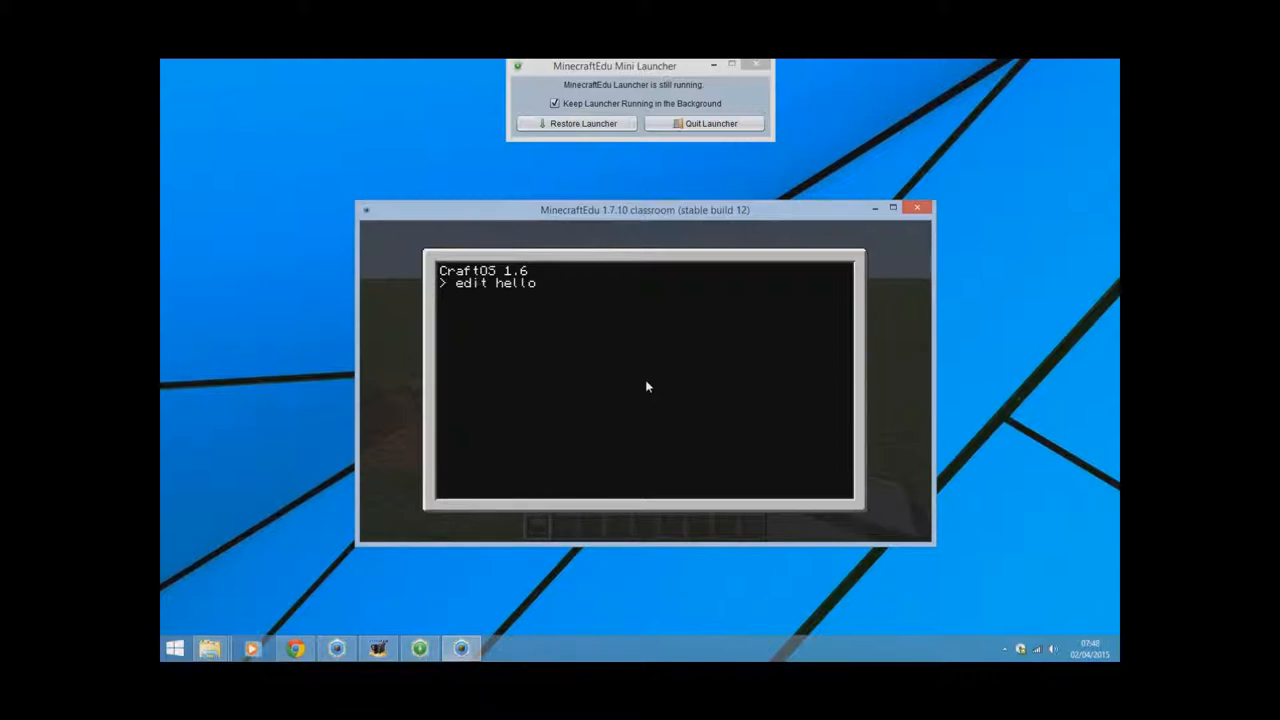
pyautogui.press('Return')
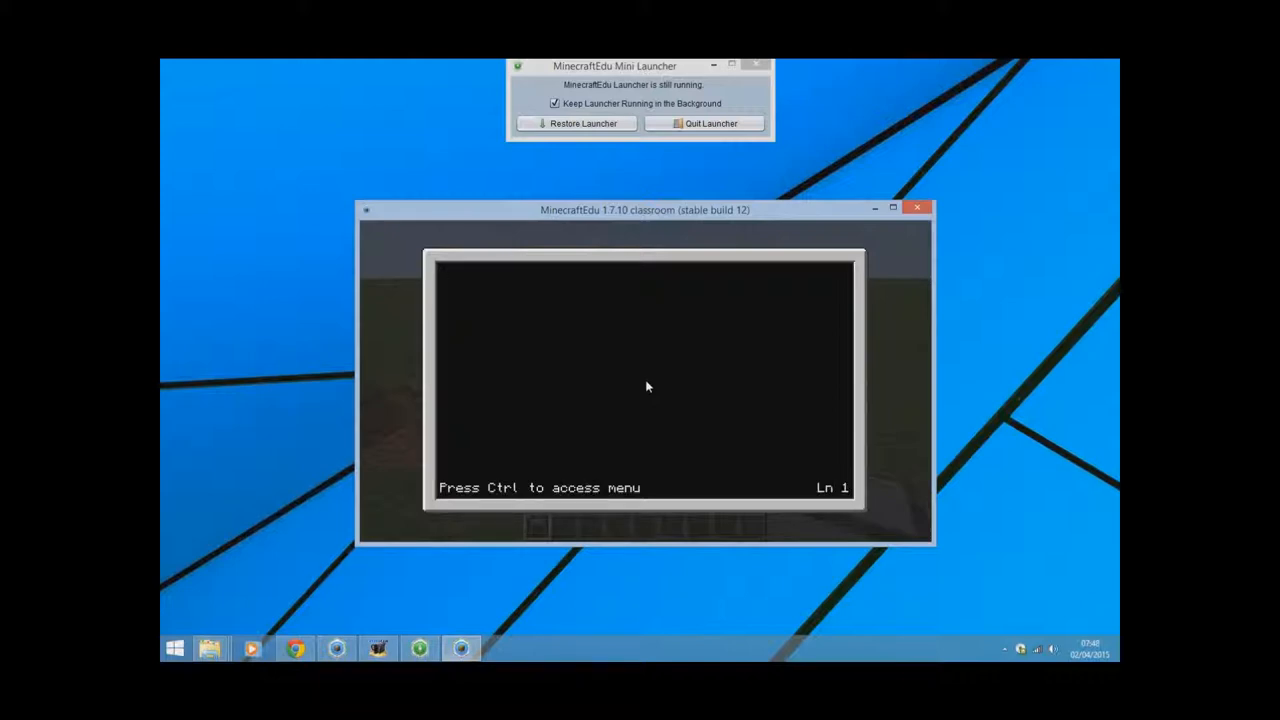
pyautogui.write('print')
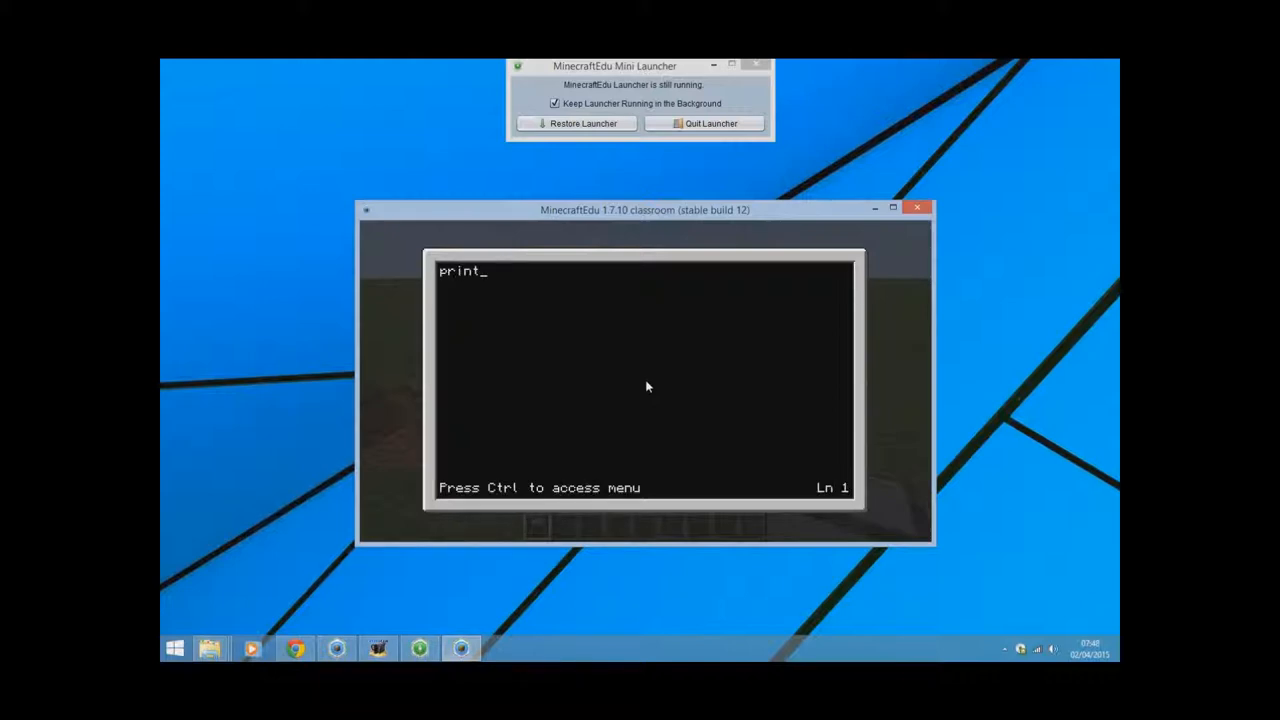
pyautogui.write('("Hel')
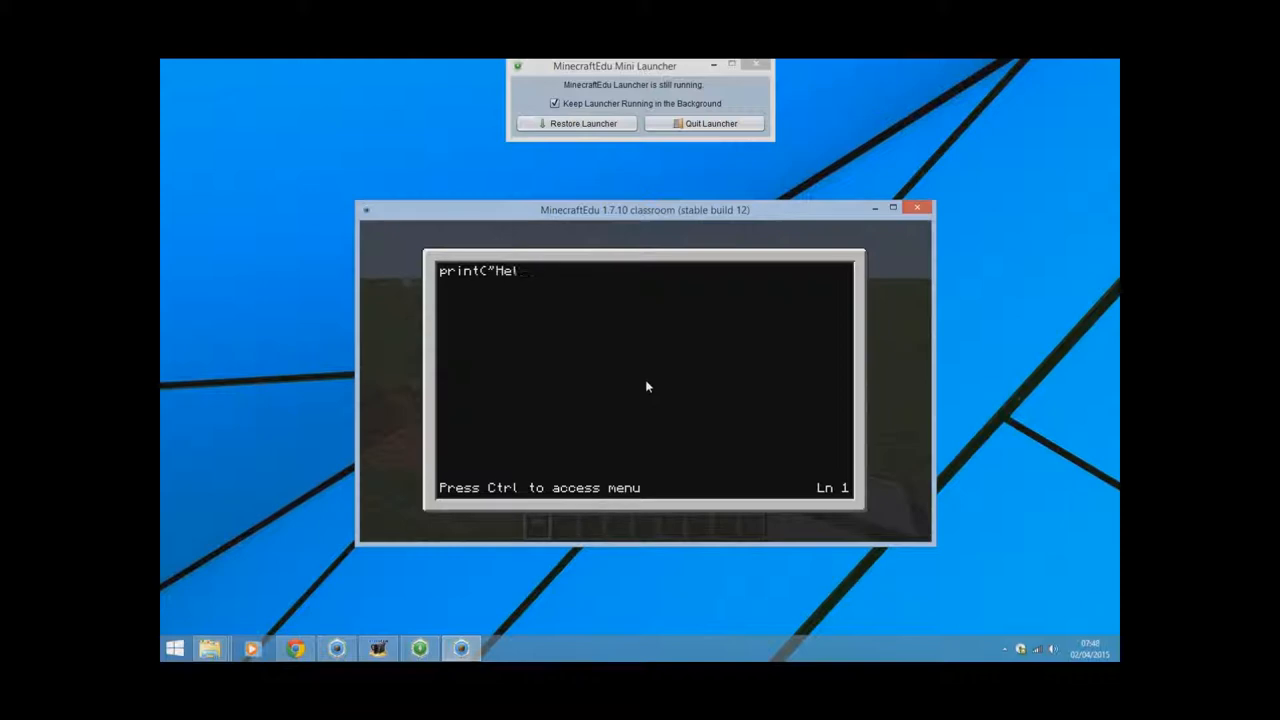
pyautogui.write('llo, Wo')
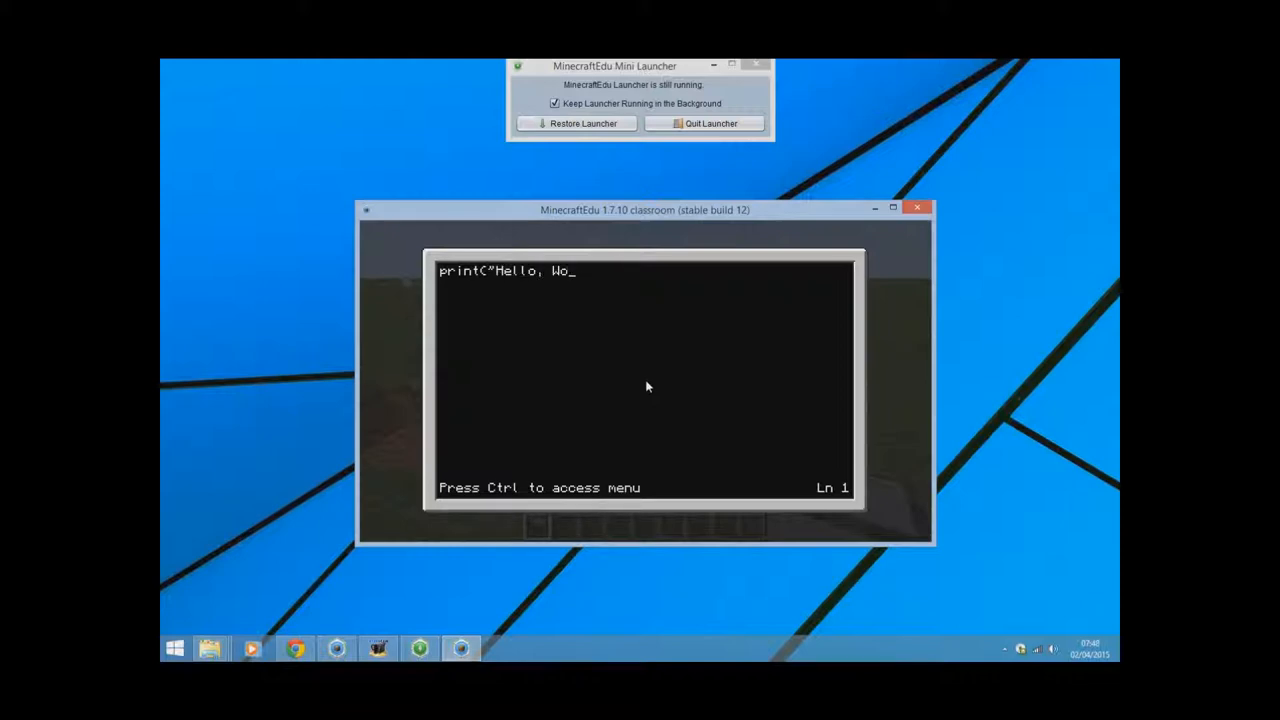
pyautogui.write('rld!')
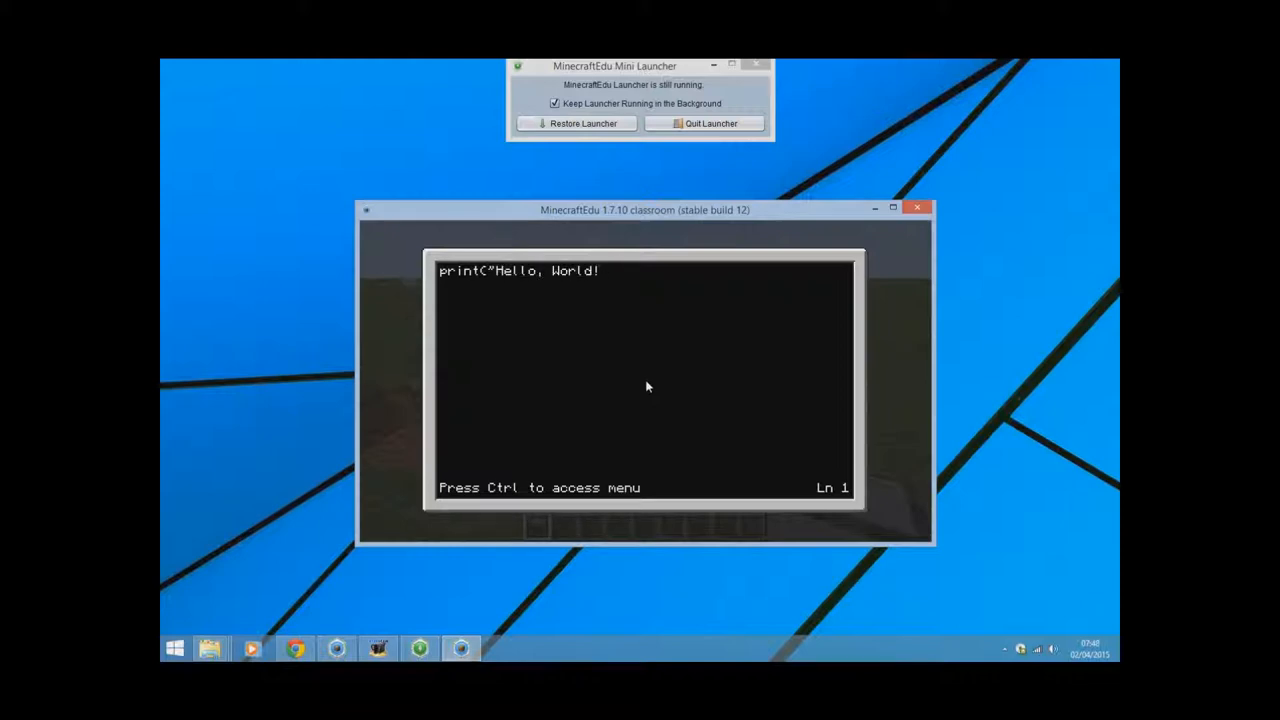
pyautogui.write('")')
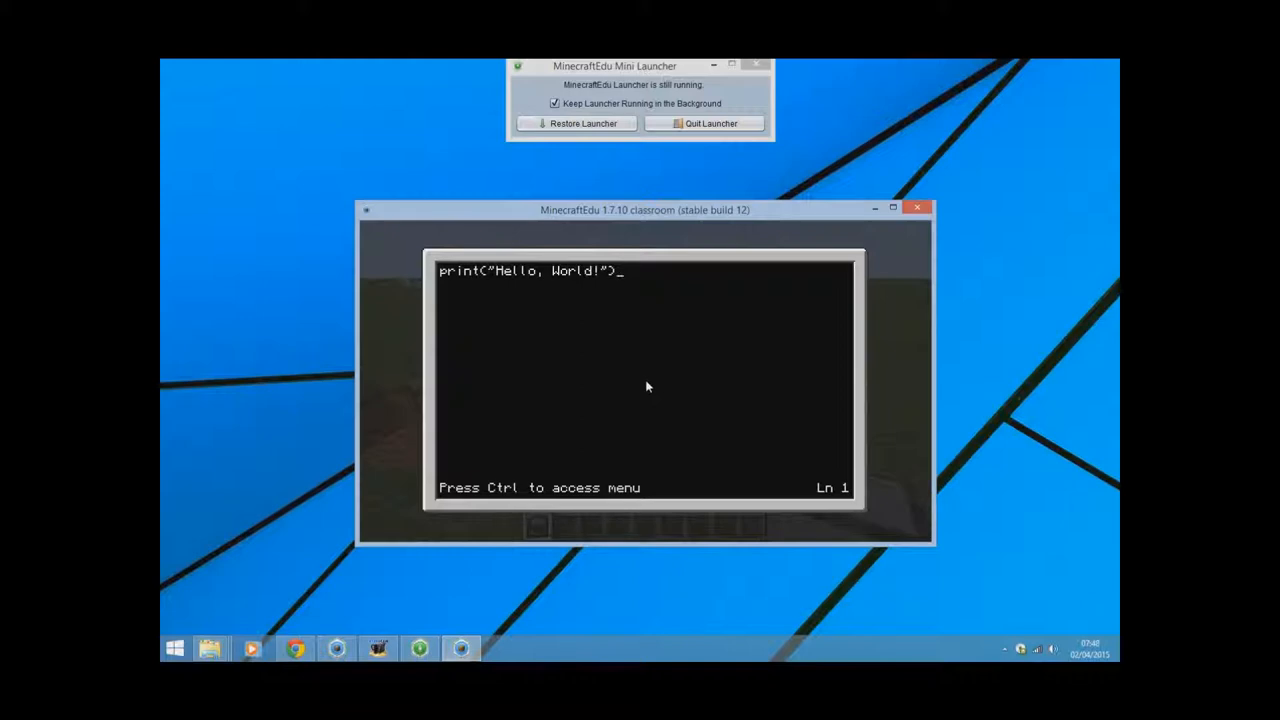
# Save and exit the editor, then run the hello program
pyautogui.press('ctrl')
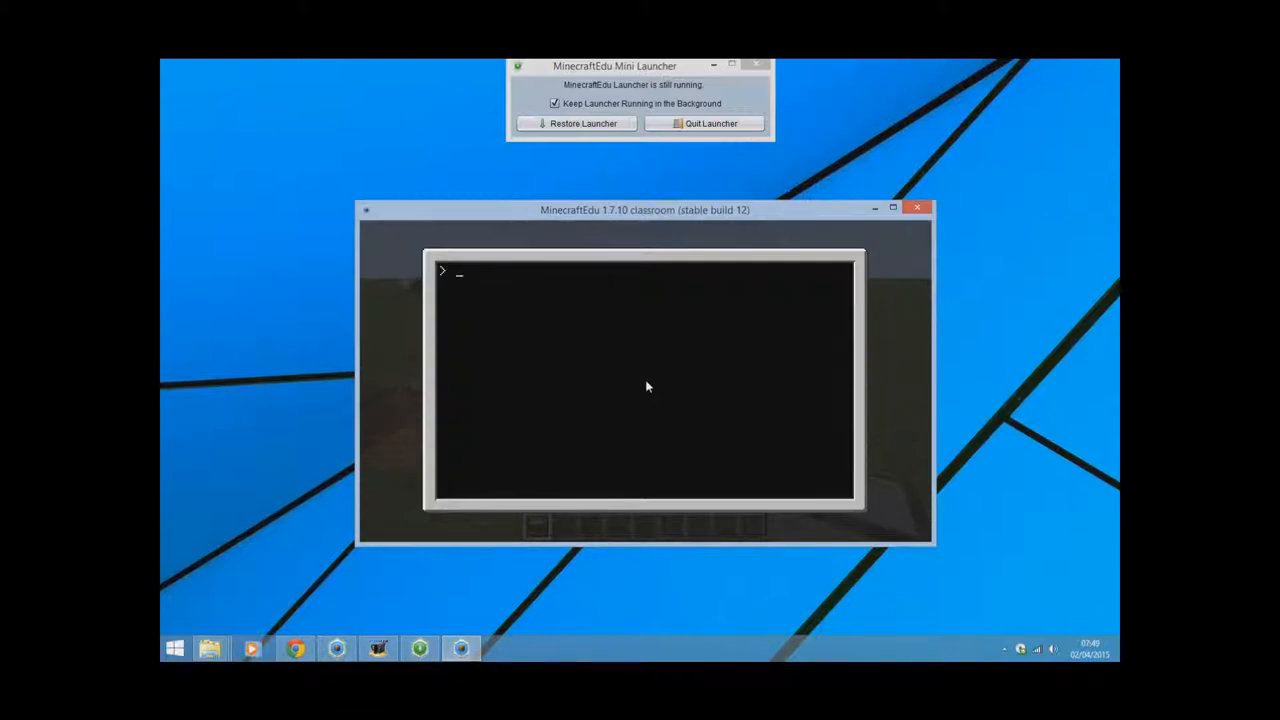
pyautogui.write('hello')
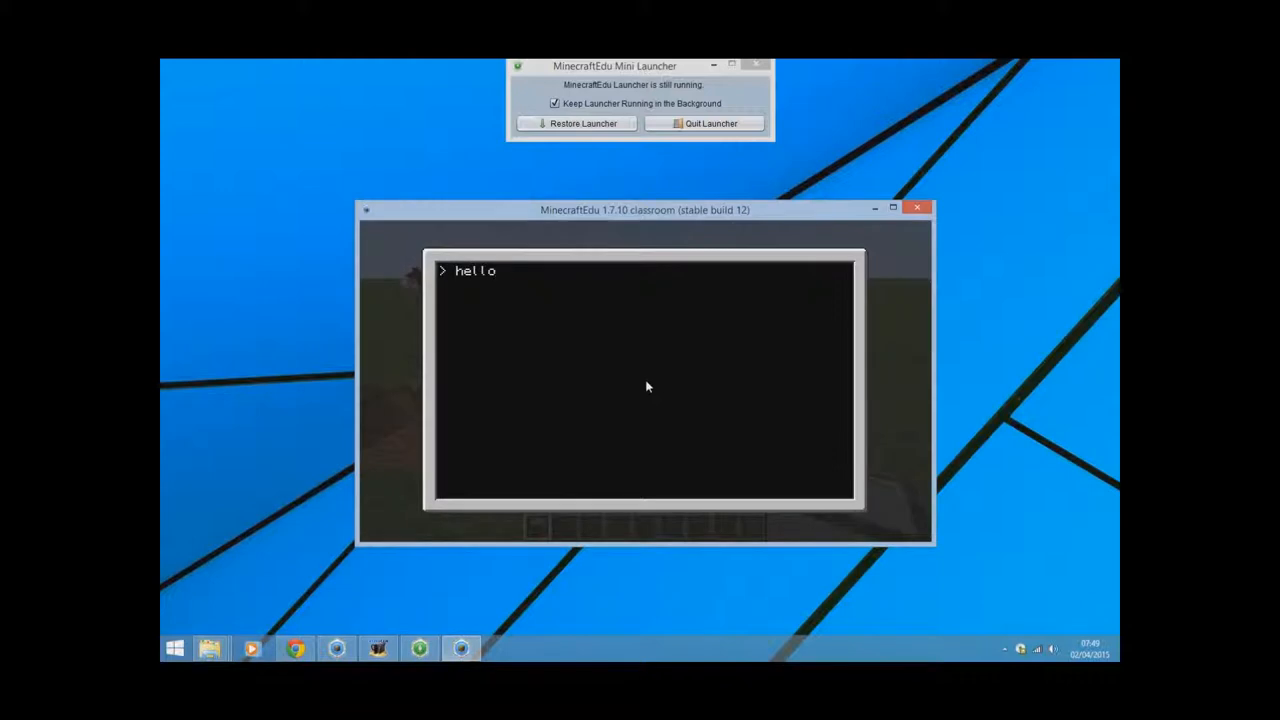
pyautogui.press('Return')
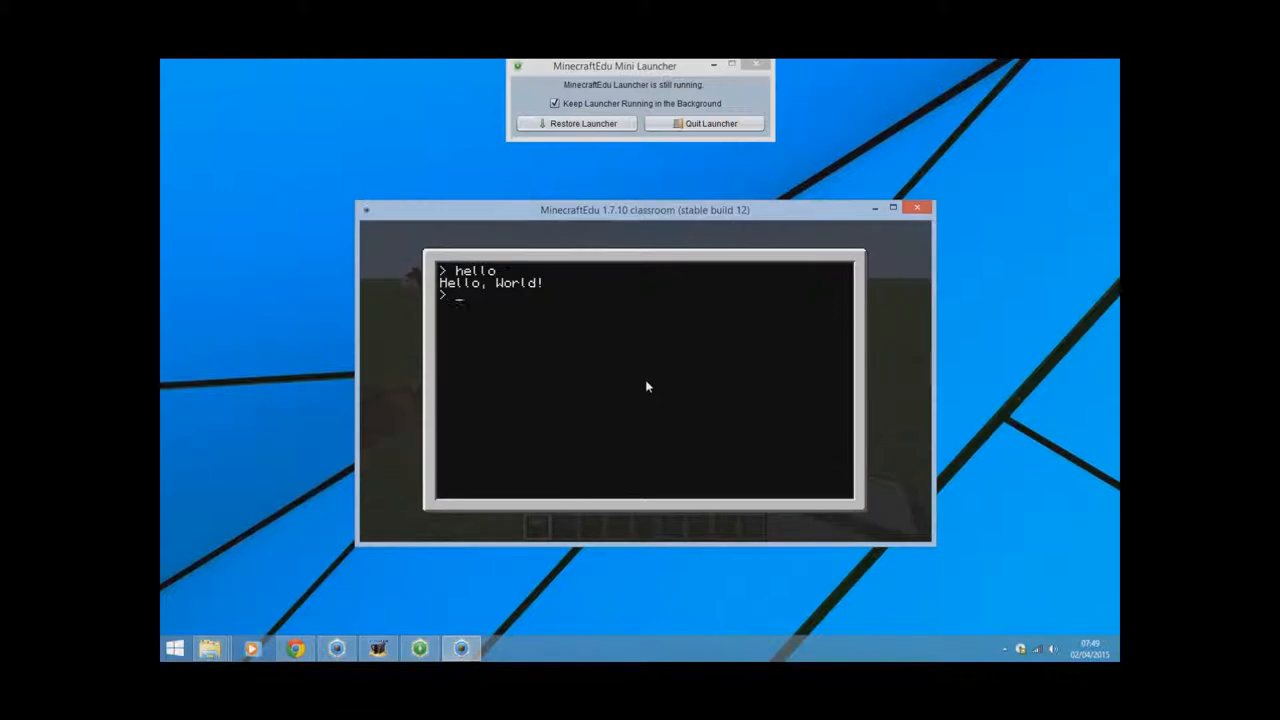